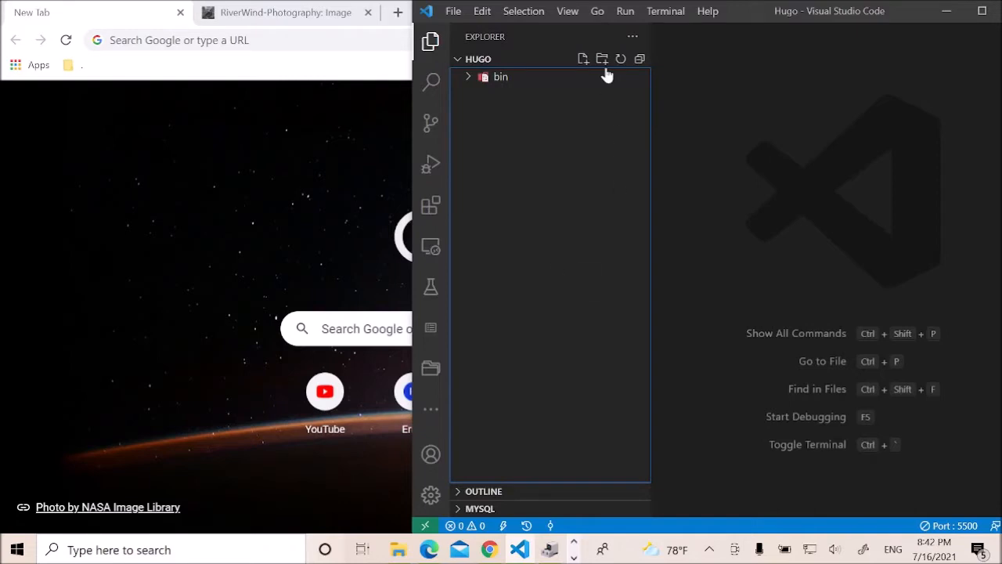
- Create index.html titled 'Text on a rectangular background' with a div holding an h1 'TEXT CENTER'
click(582, 59)
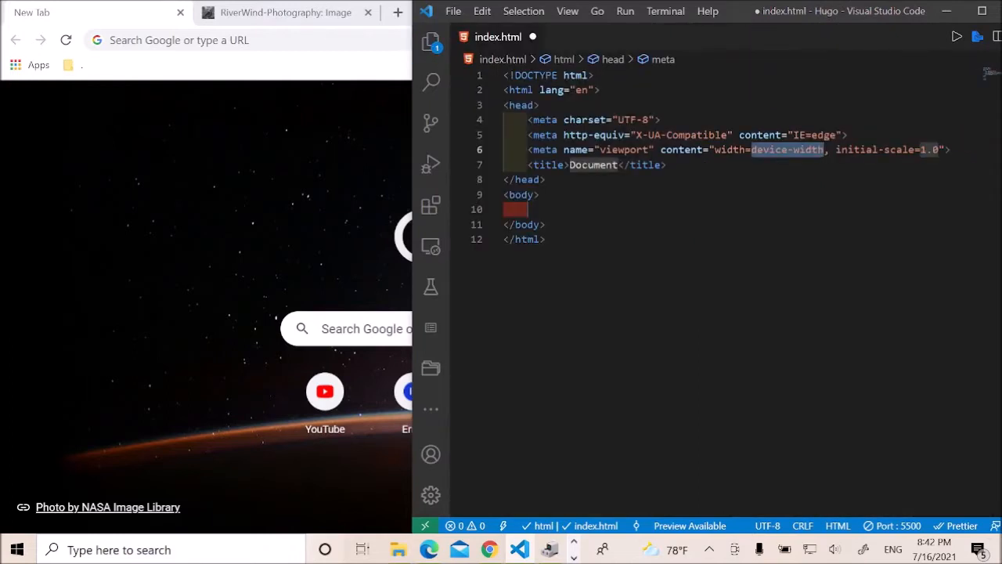
text(Text on a r)
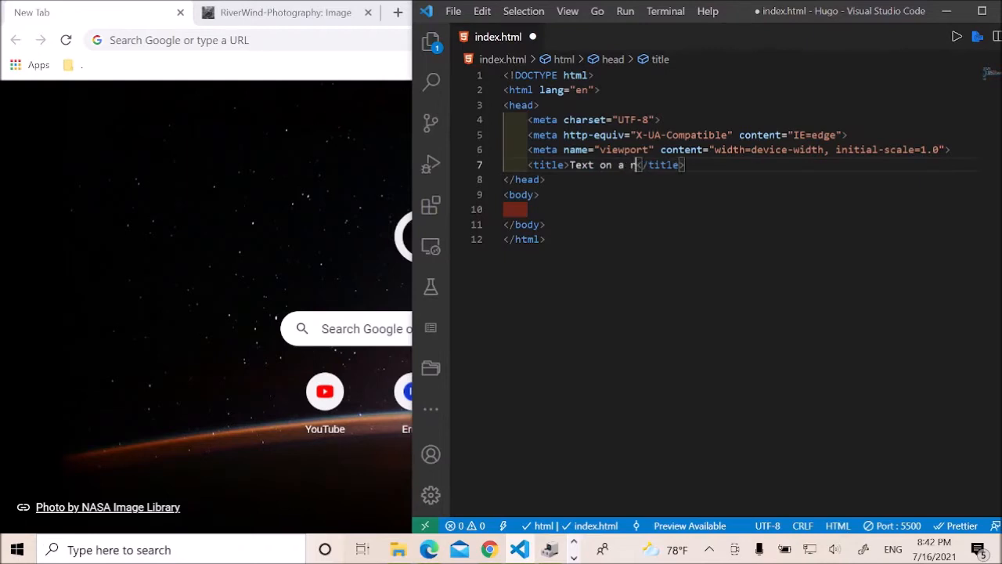
text(ectangular)
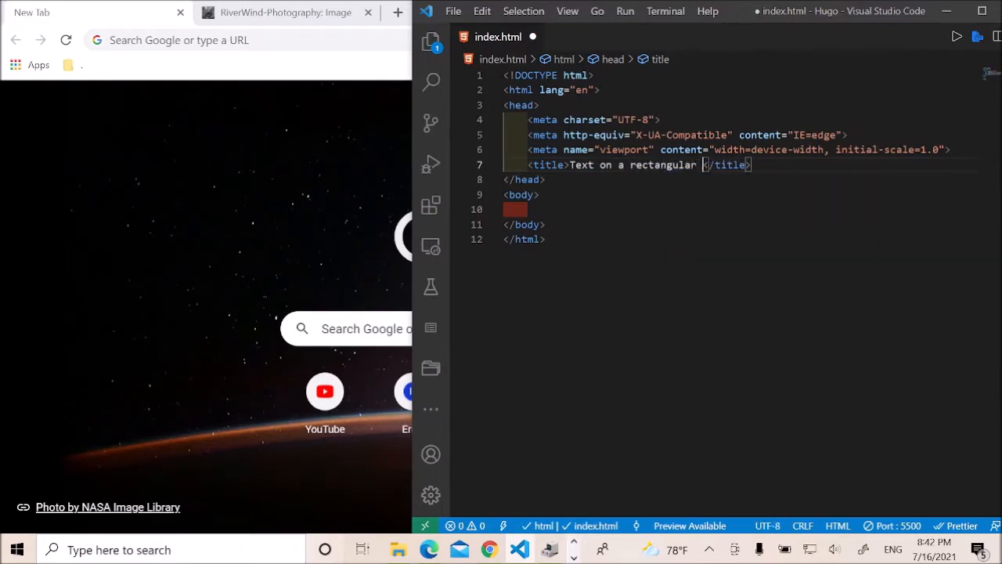
text(background)
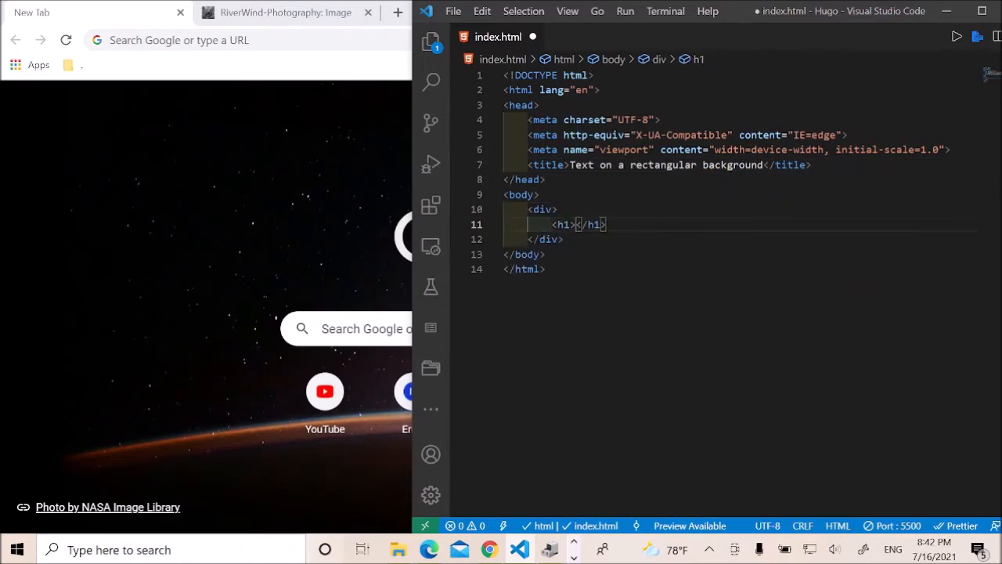
text(TEXT CENTER)
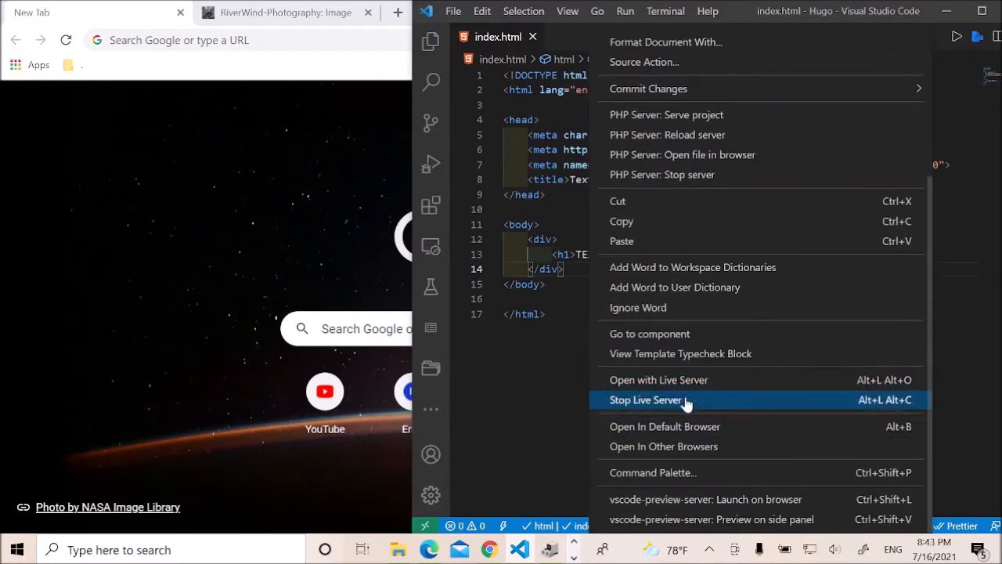
mouse_move(691, 434)
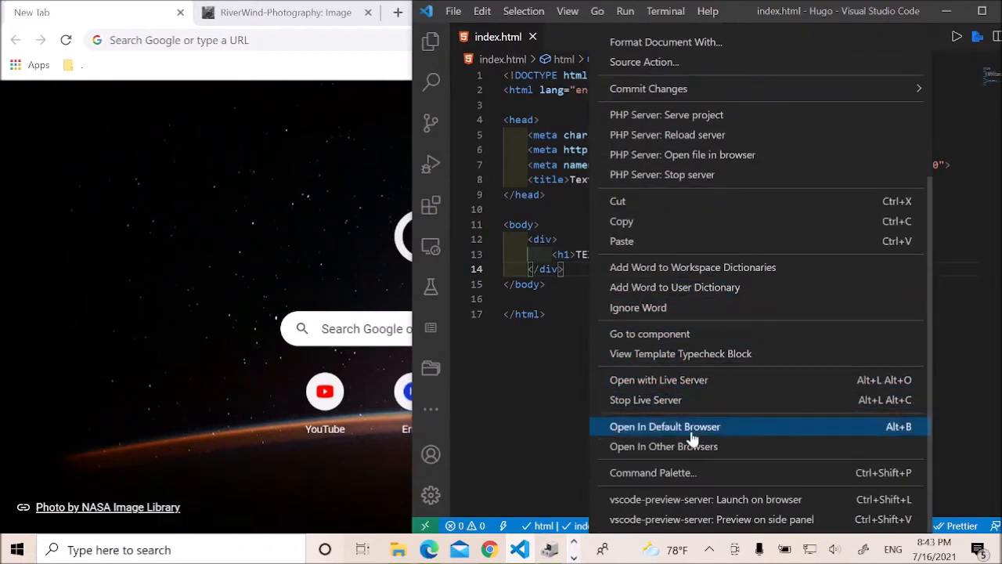
- Preview index.html in the default browser from the editor's context menu
click(665, 426)
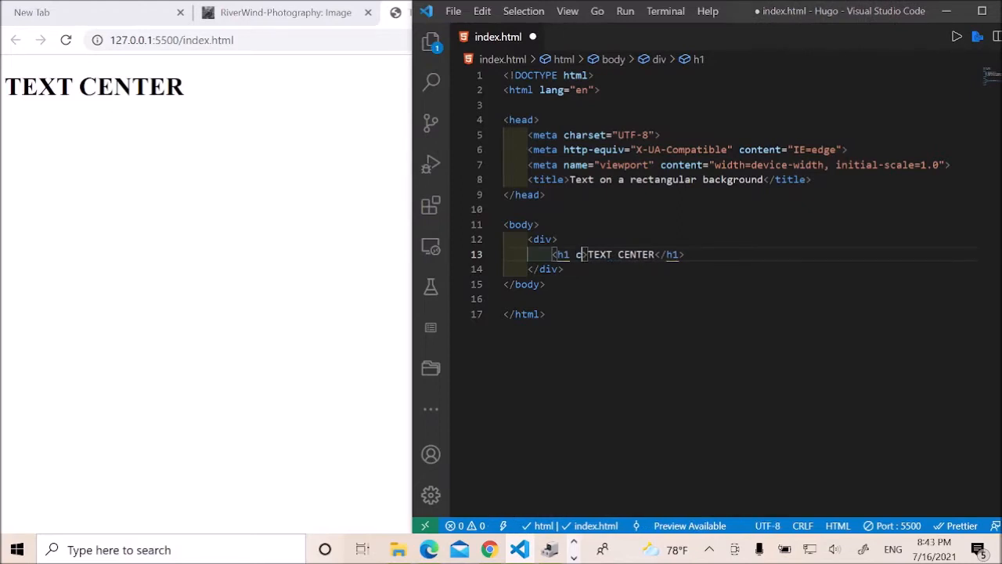
- Add class="center" to the h1 and class="rectangle" to the div
text(class="center)
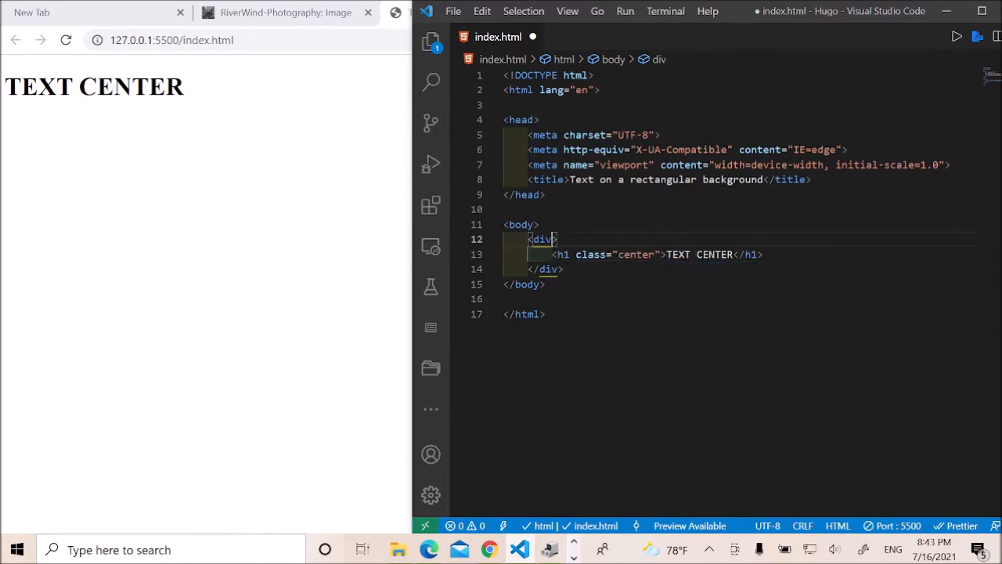
text(class="")
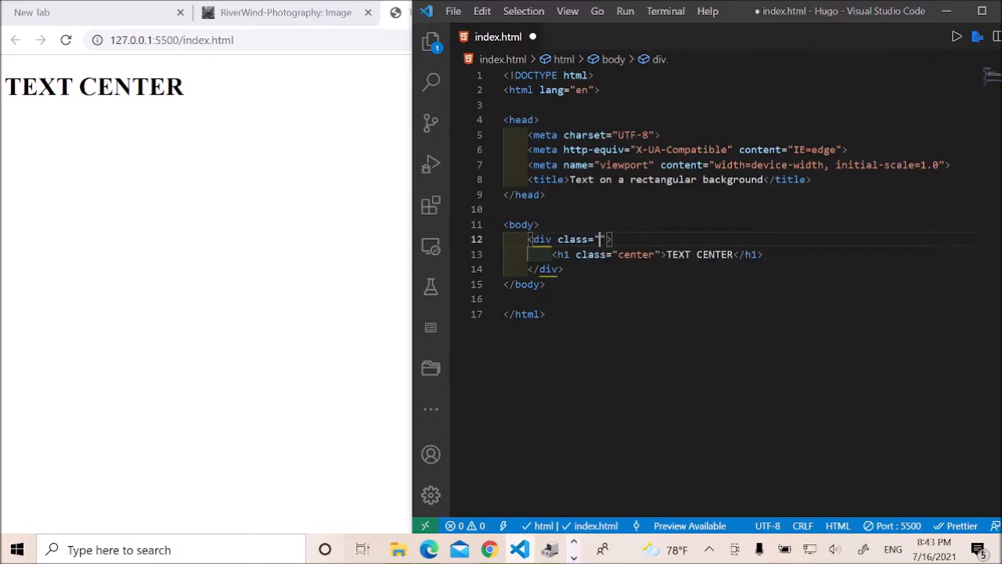
text(rectangle)
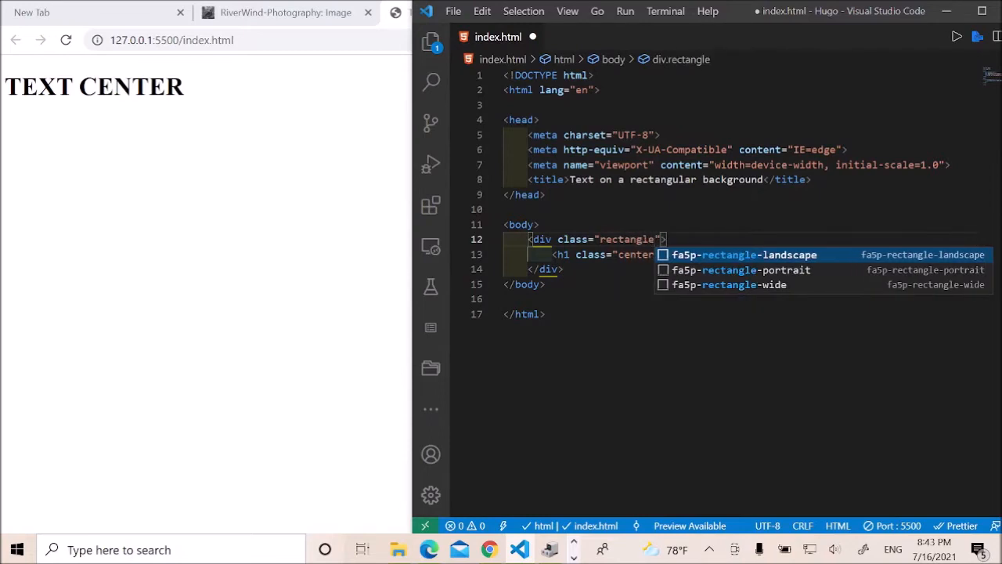
click(636, 255)
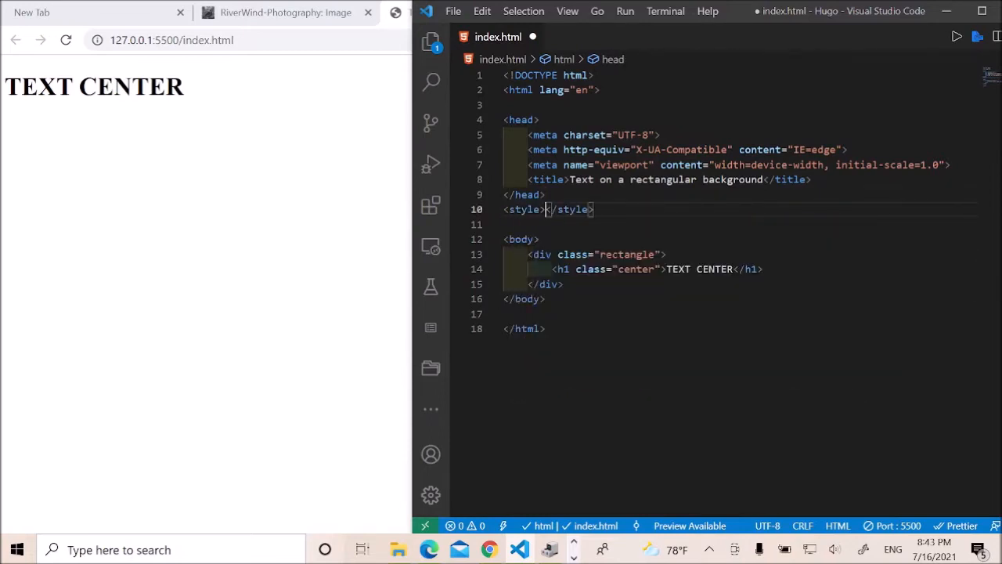
- Add a style block with .center font-size 80px and .rectangle background #fff
text(.center{)
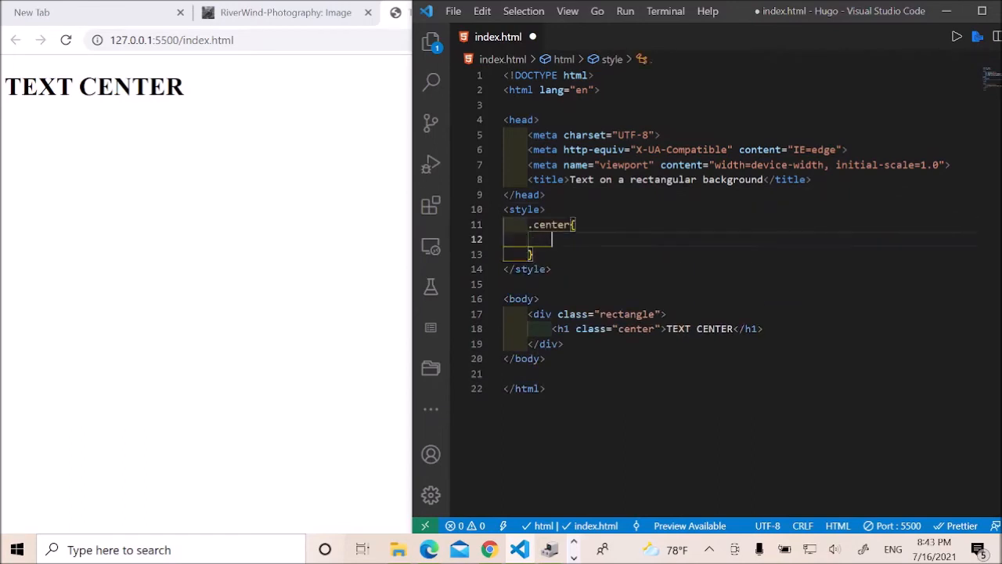
text(font-size: 80px;)
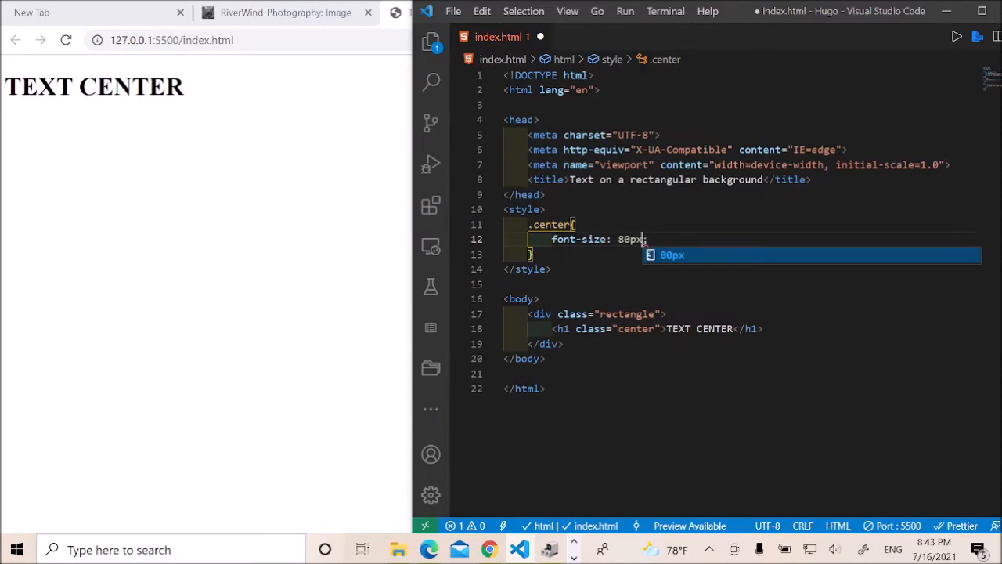
key(ctrl+s)
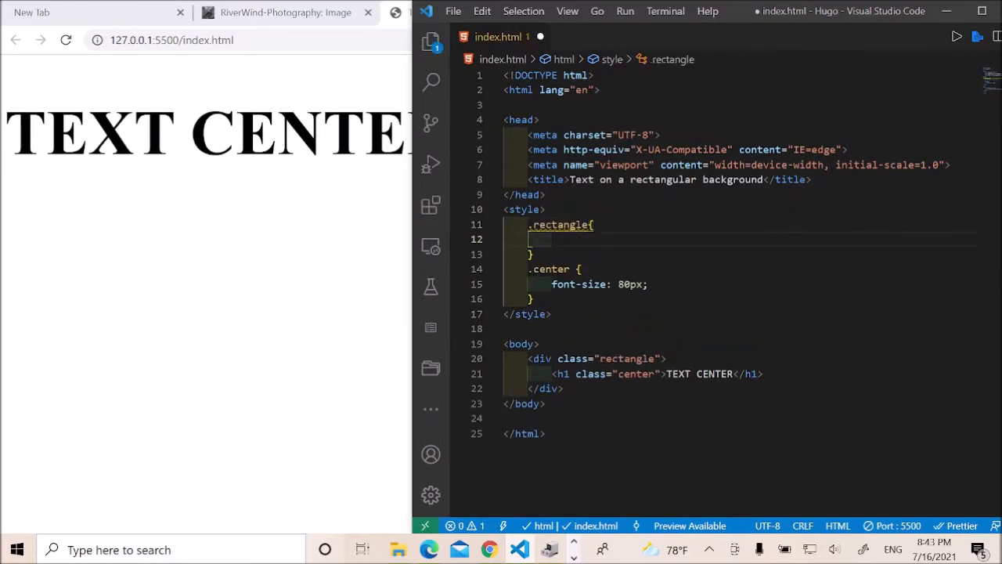
text(background: ;)
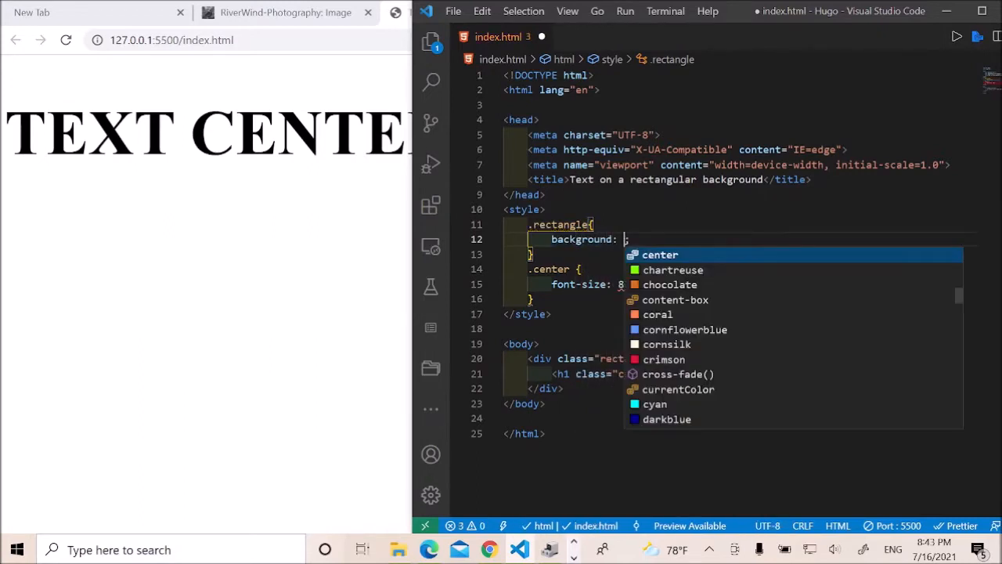
text(#fff)
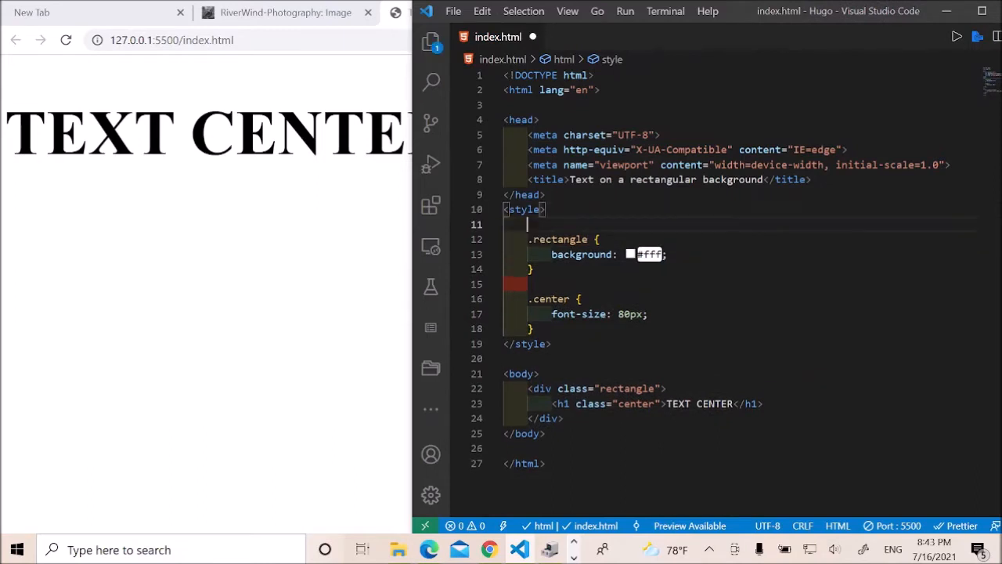
- Style body with a linear-gradient(to left, coral, gold) background and 0.5 opacity
text(body{})
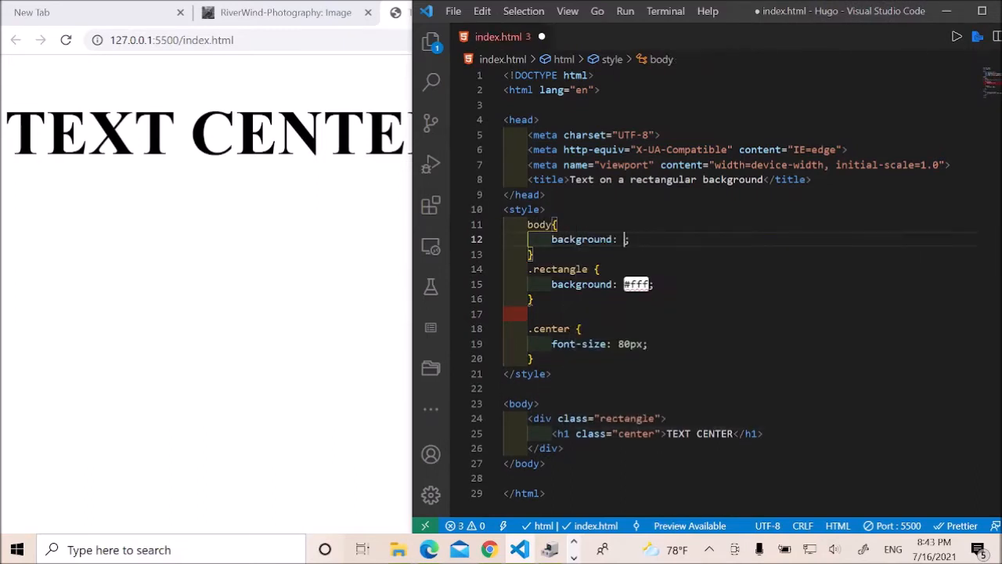
text(linear-gradient())
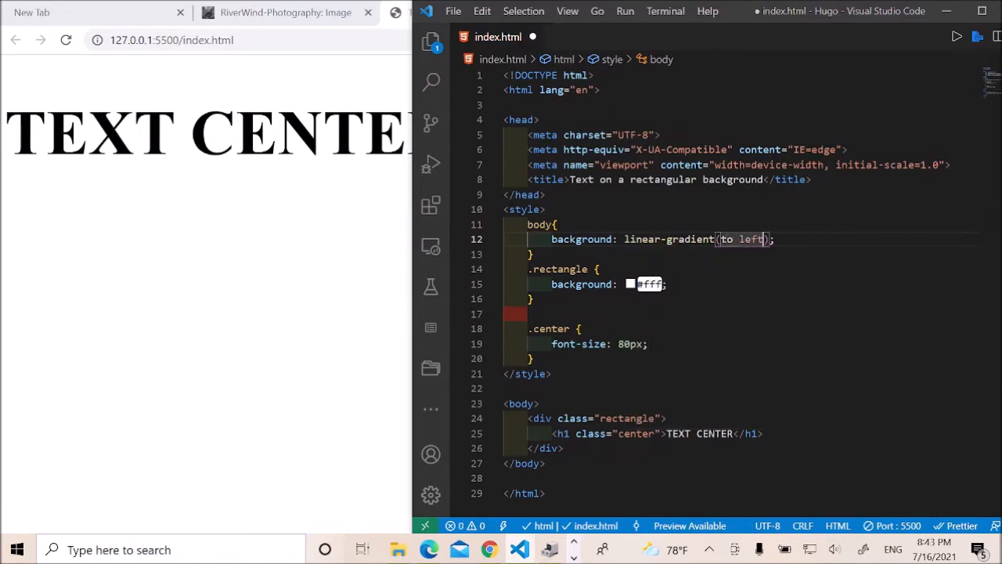
text(, coral,)
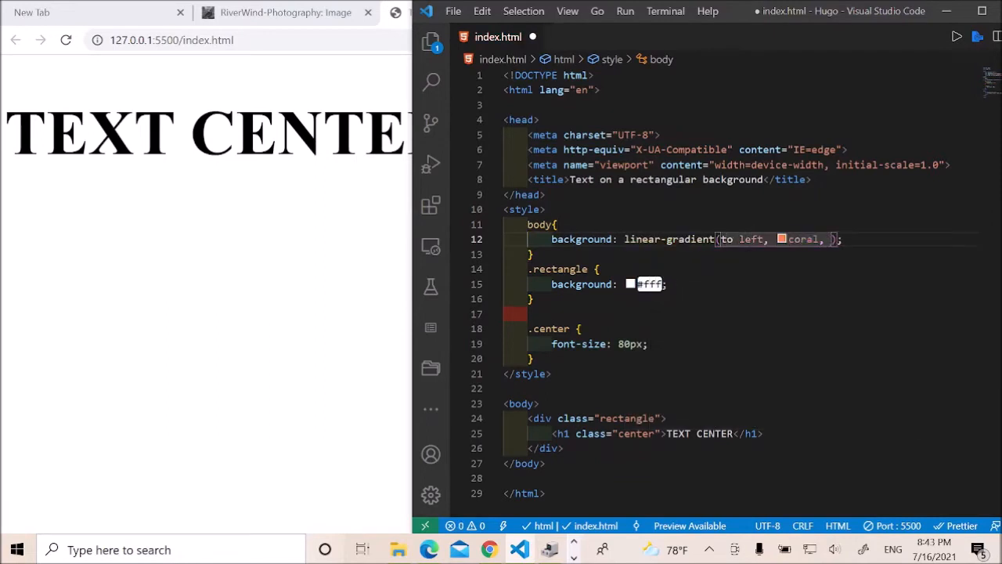
text(, gold)
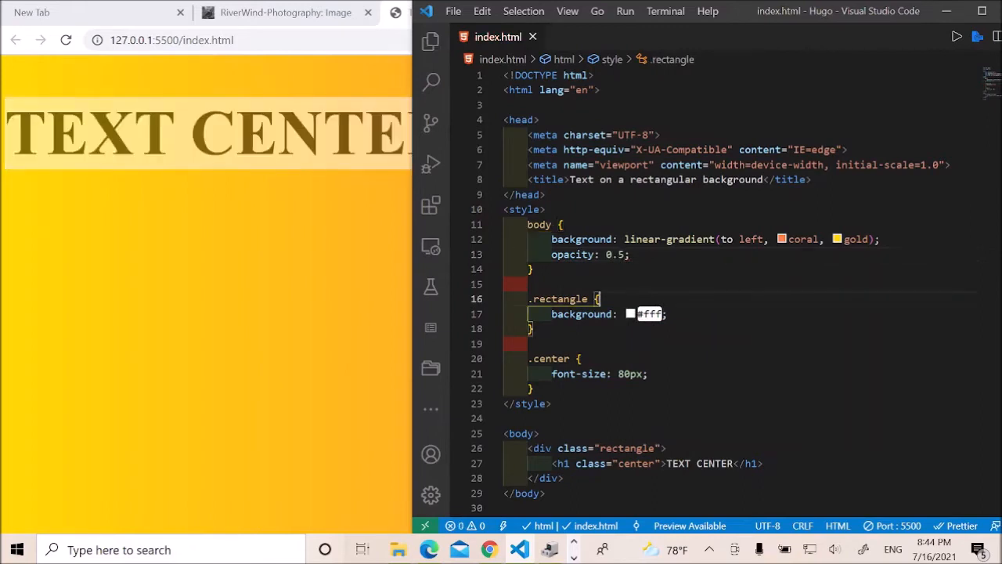
- Set .rectangle to width 60%, height 300px and border-radius 20px
text(width)
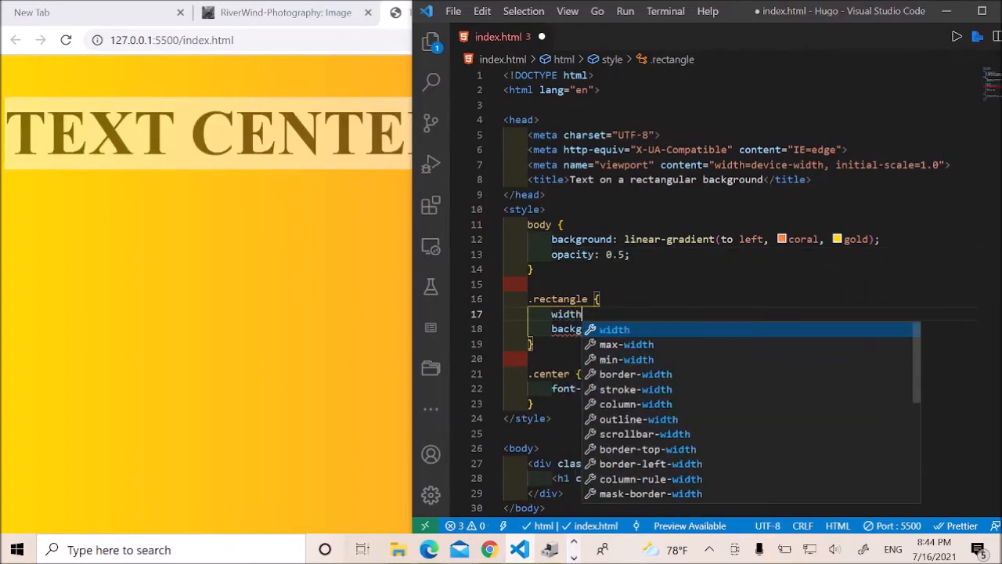
text(: ;)
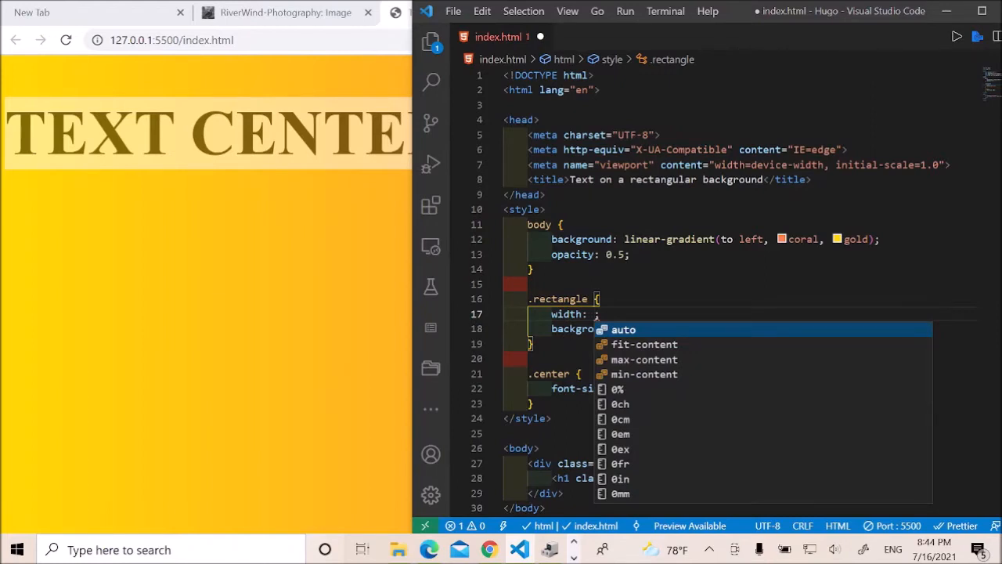
text(60%)
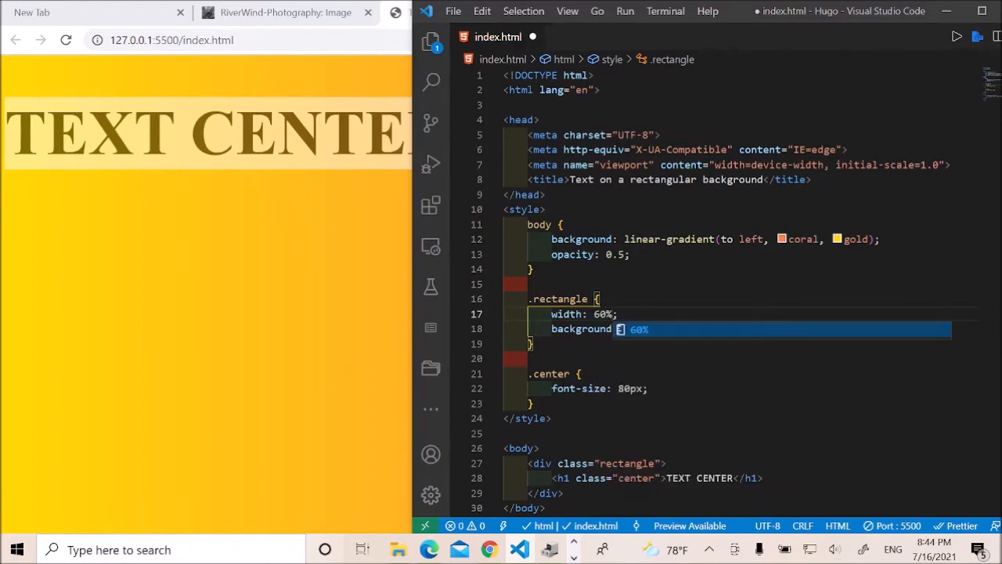
text(#fff;)
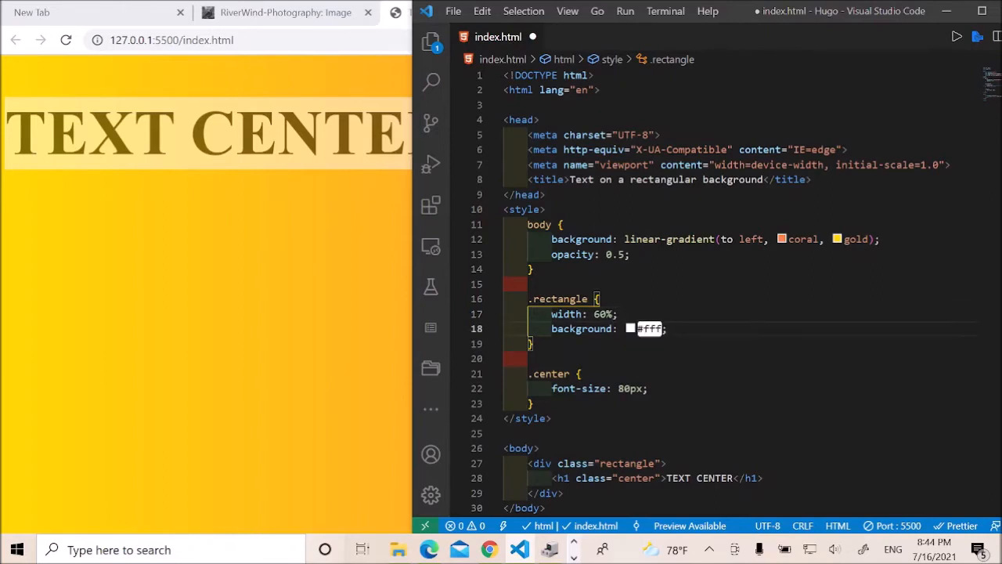
text(height: 300px;)
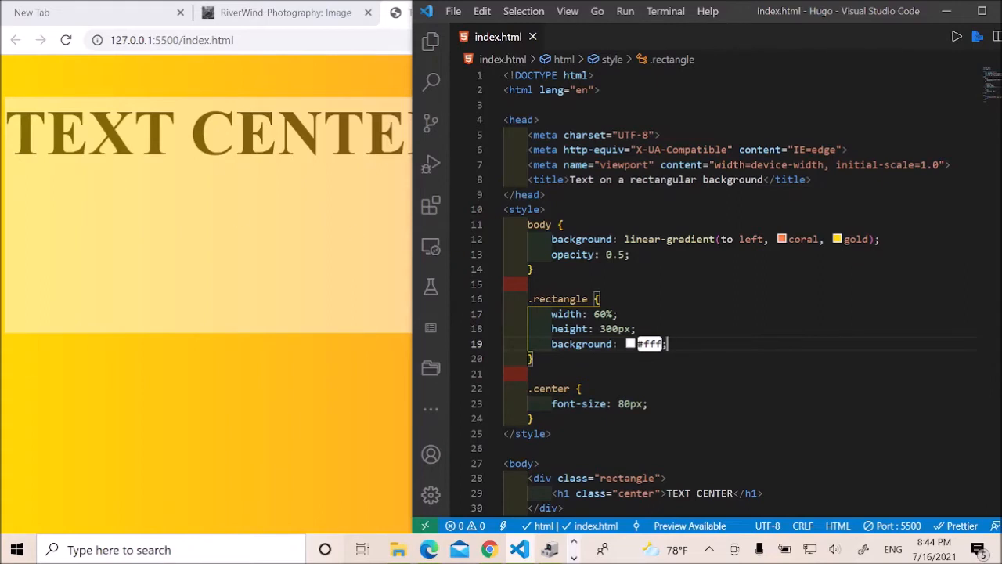
text(border-radius: 20;)
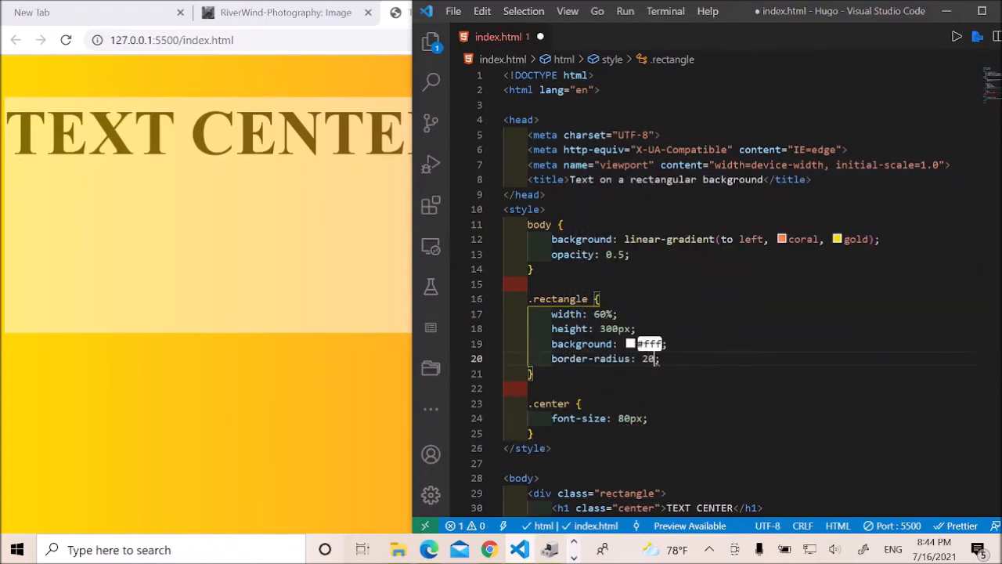
text(px)
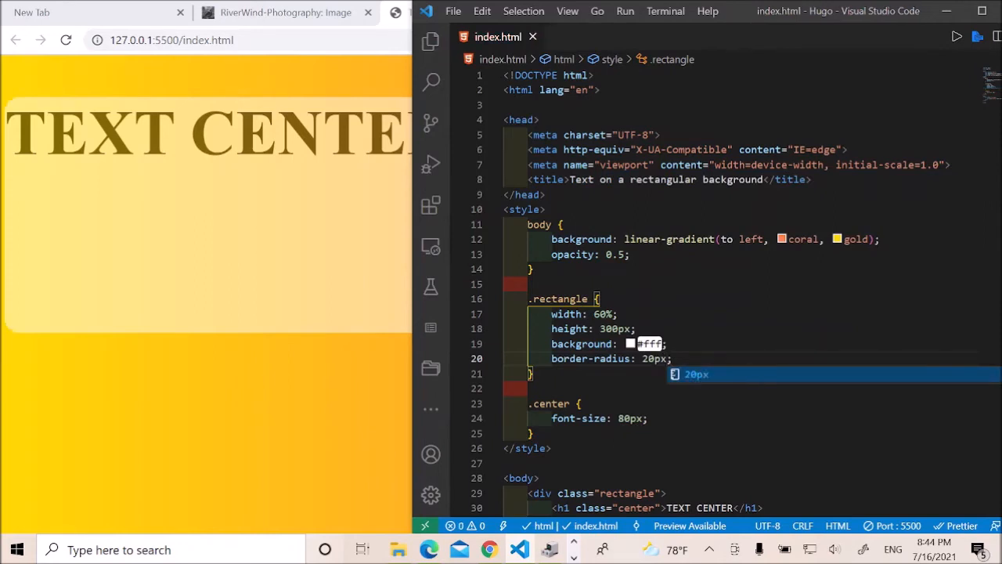
- Add display: flex, align-items: center and justify-content: center to .rectangle
text(displa)
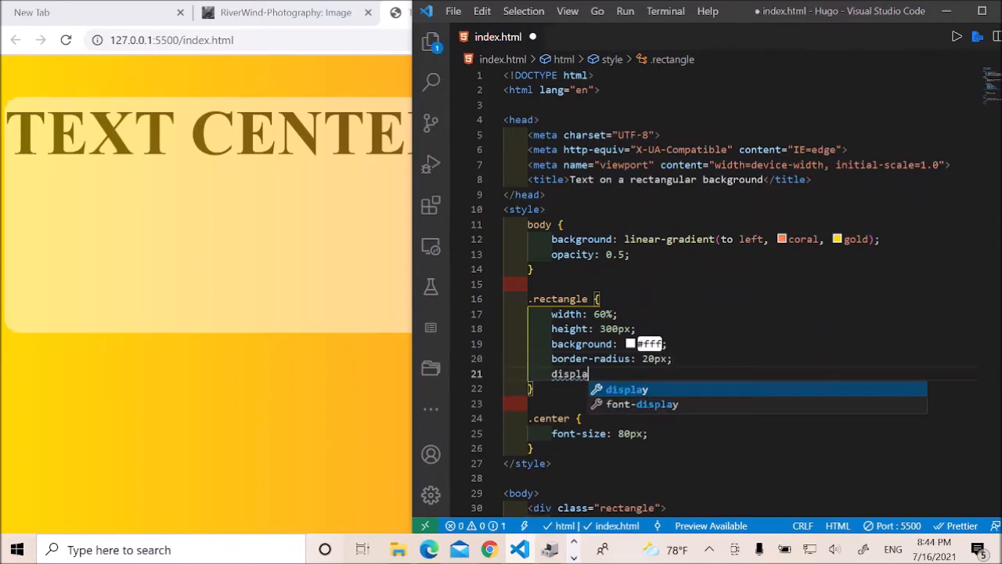
text(: flex;)
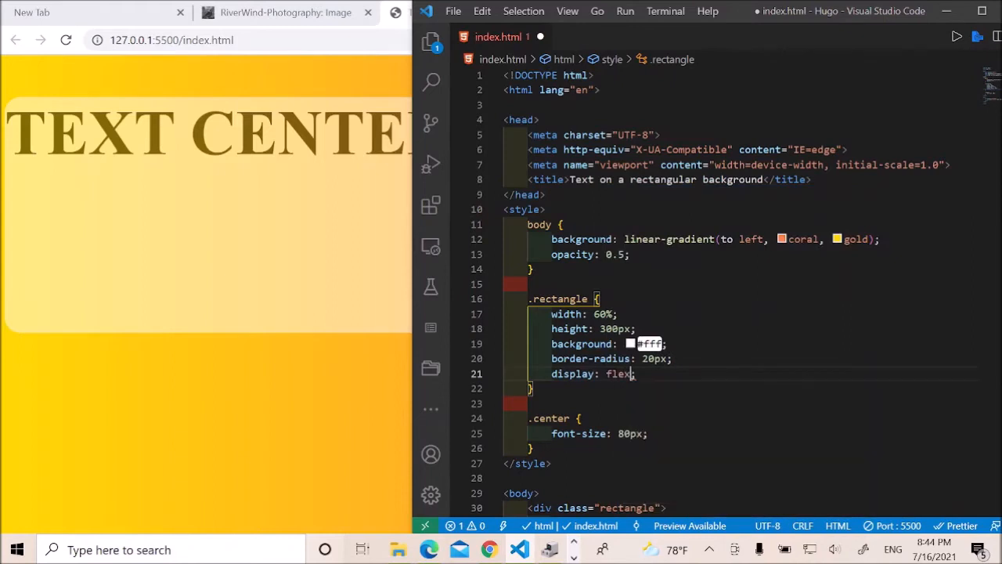
text(align-items: cente;)
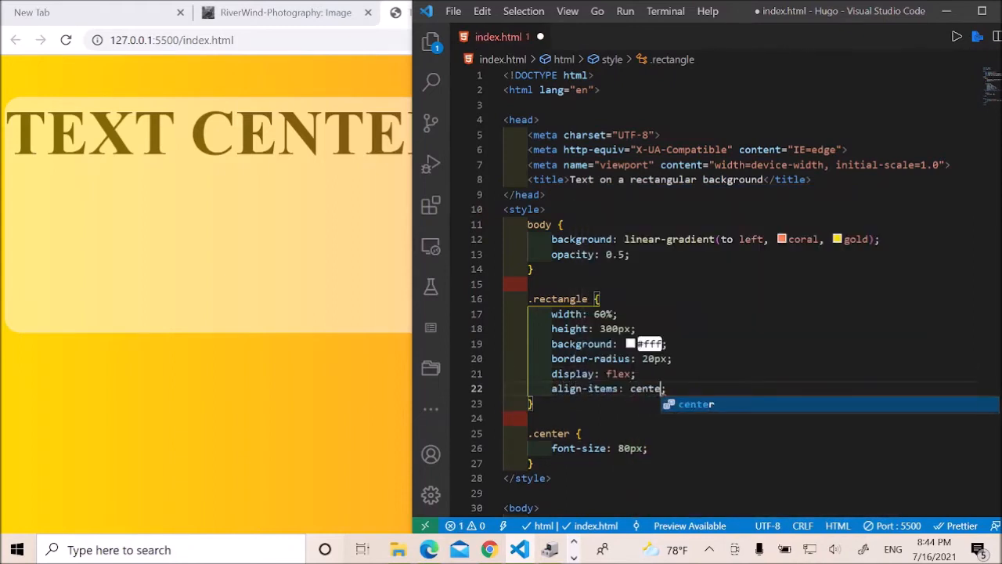
key(Enter)
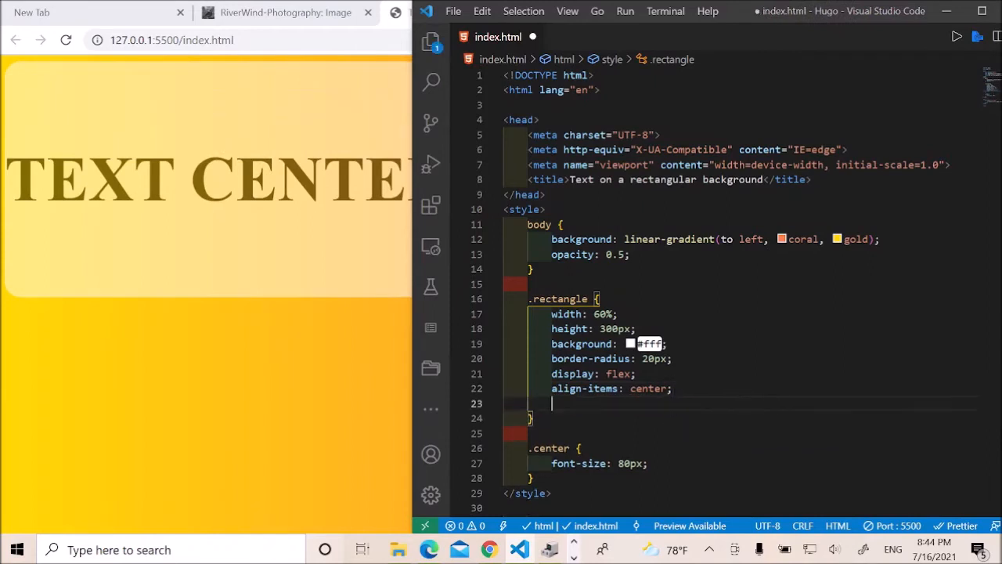
text(justify-content: ce)
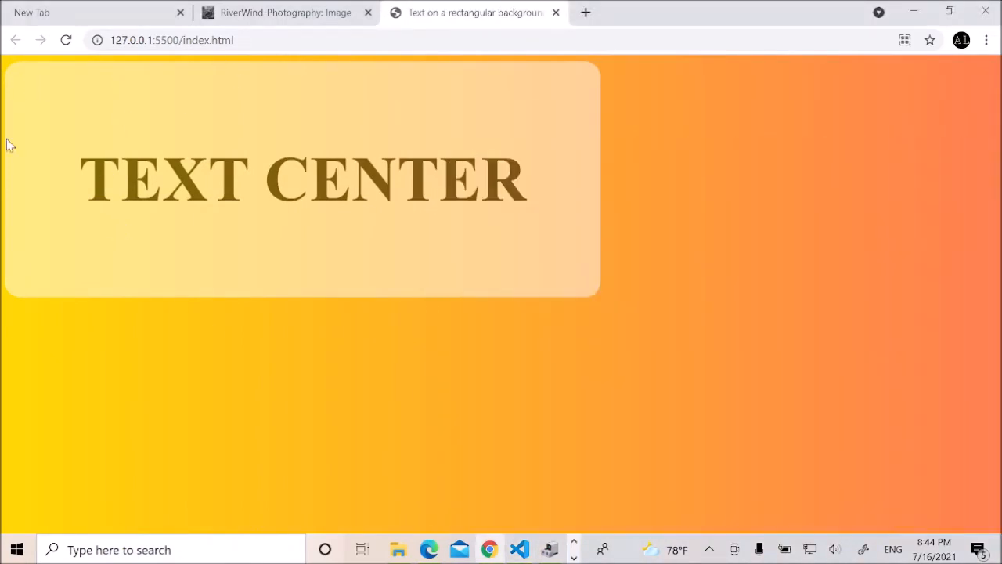
mouse_move(595, 344)
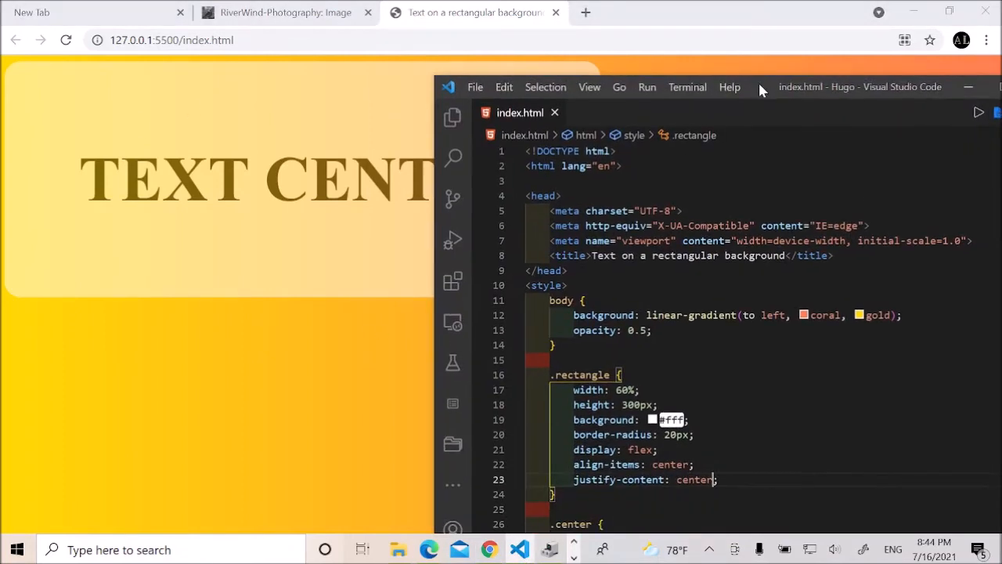
- Add margin: 0 auto to the .rectangle rule
text(ma)
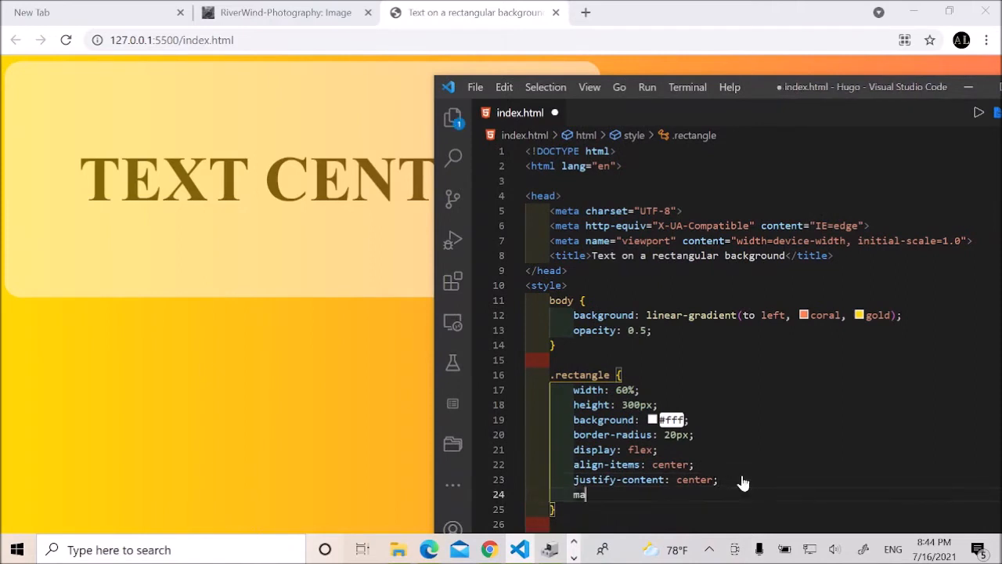
text(rgin: 0 auto;)
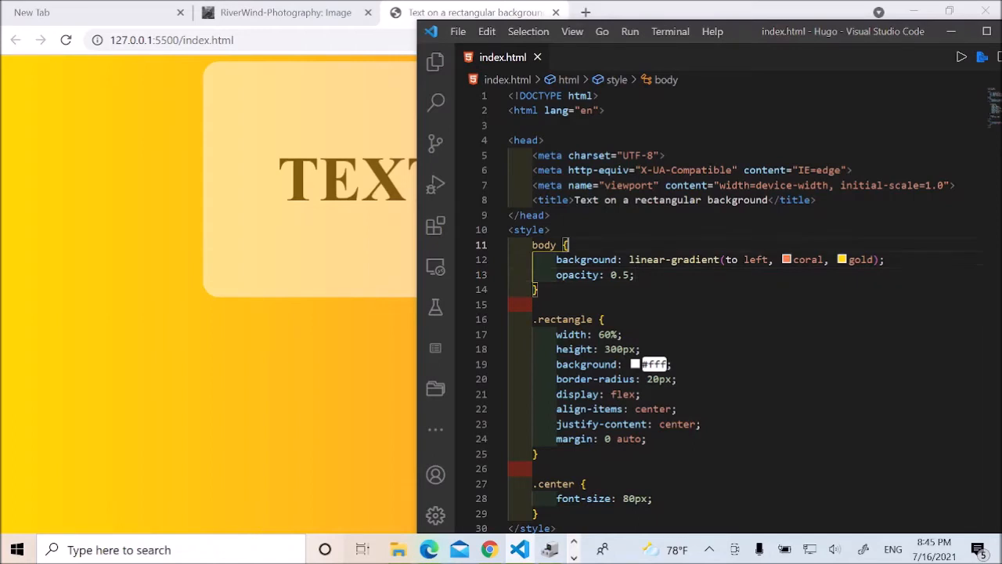
- Add a background url() to .center and copy the Tumblr GIF address
scroll(down, 3)
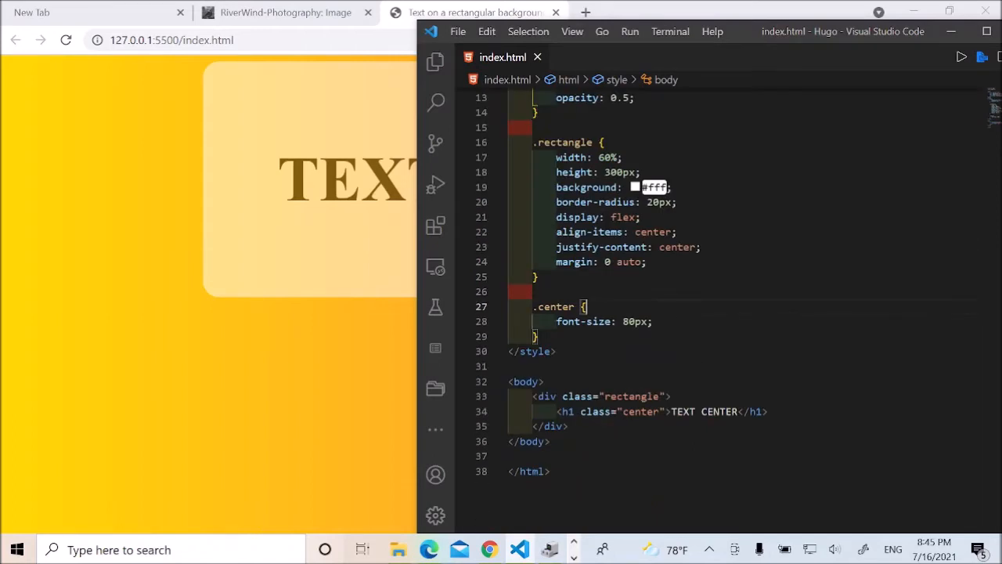
text(background: ur;)
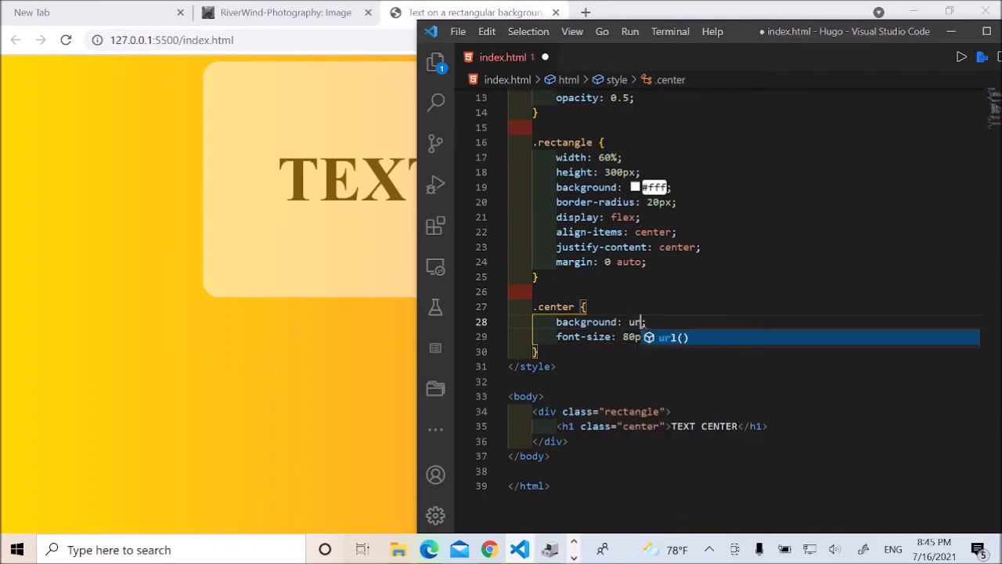
key(Tab)
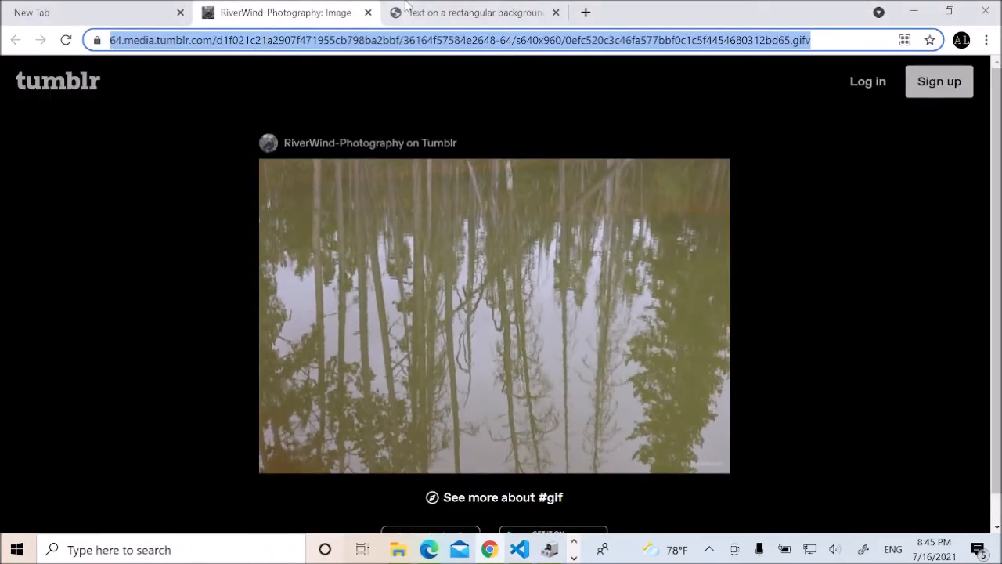
click(475, 11)
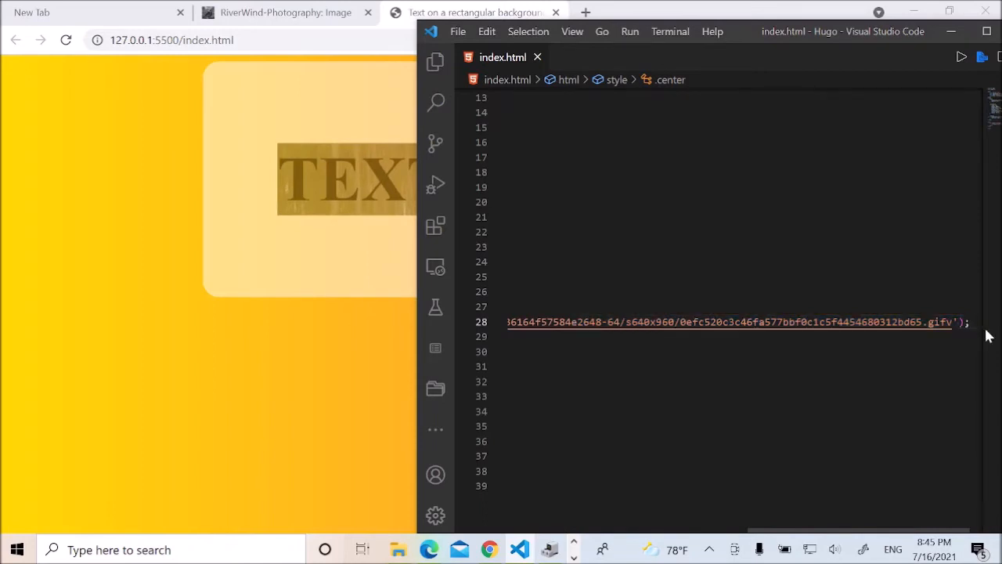
- Give .center transparent text fill, text background-clip and bolder font weight, then check the browser
text(-web)
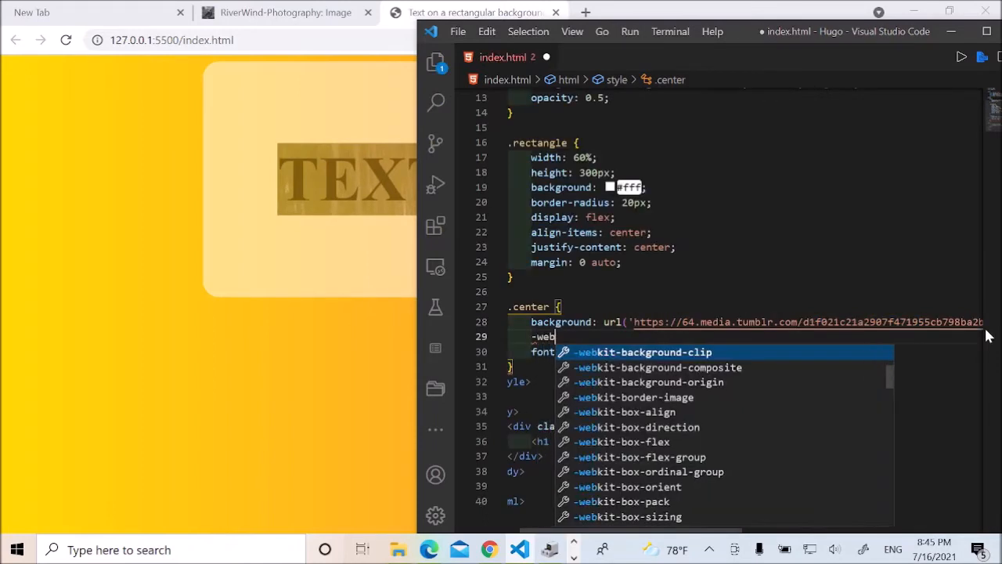
text(kit)
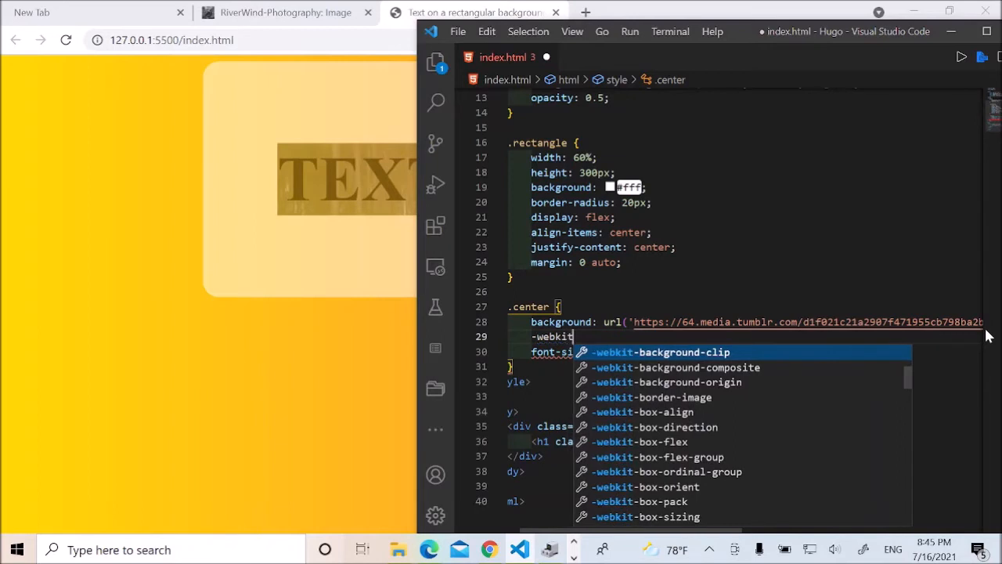
text(-text)
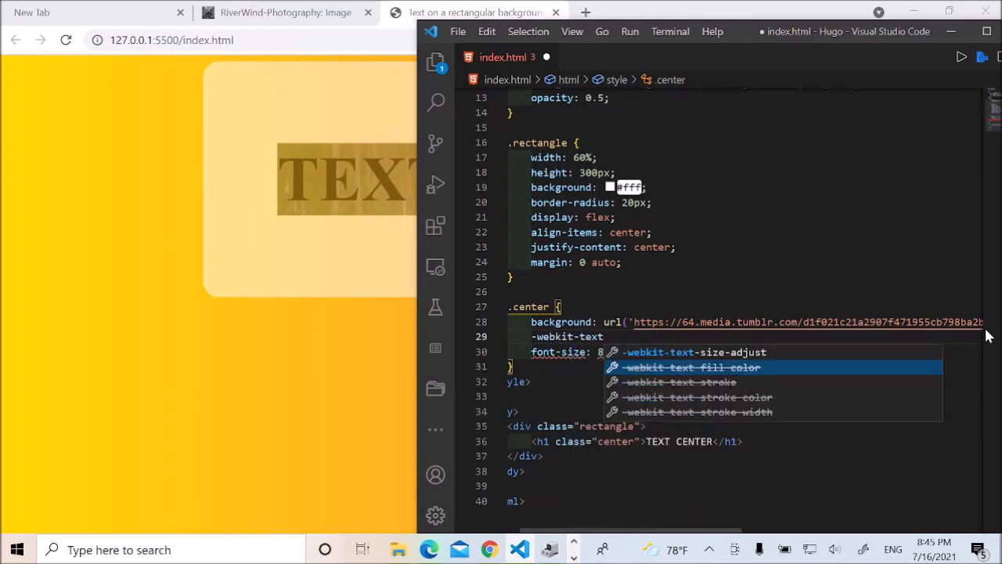
text(-fill-color: transparent;)
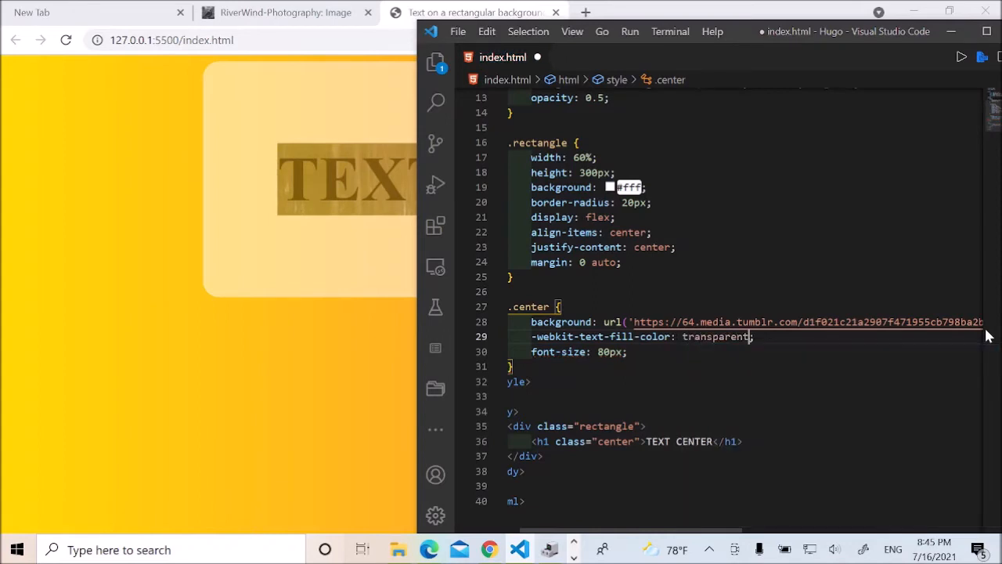
key(enter)
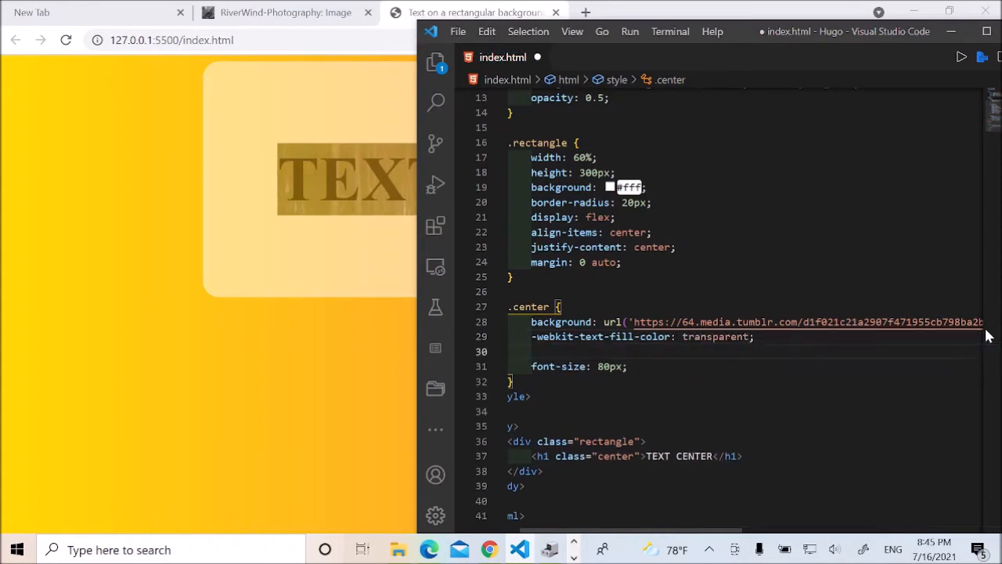
text(-webkit-background-clip: text;)
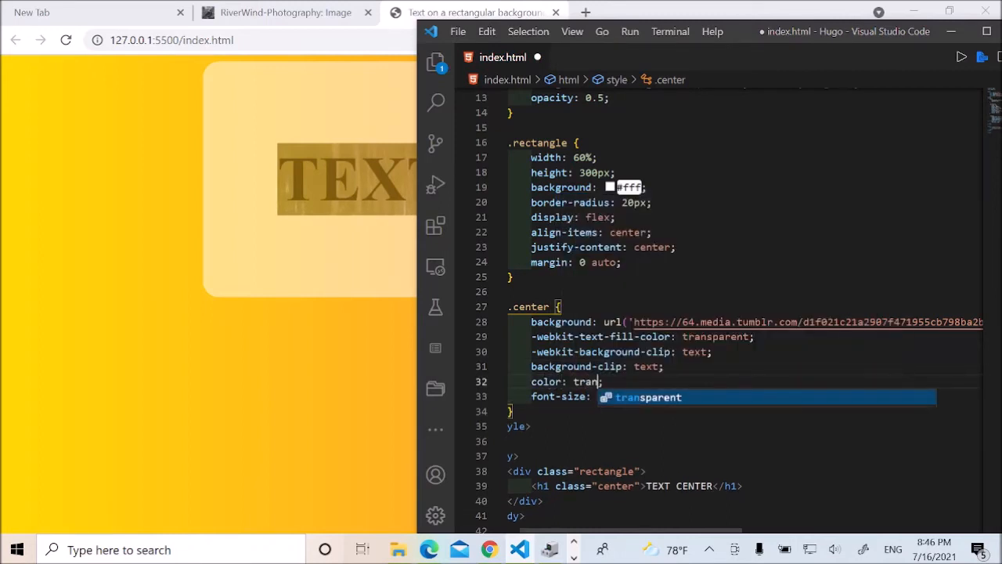
key(Tab)
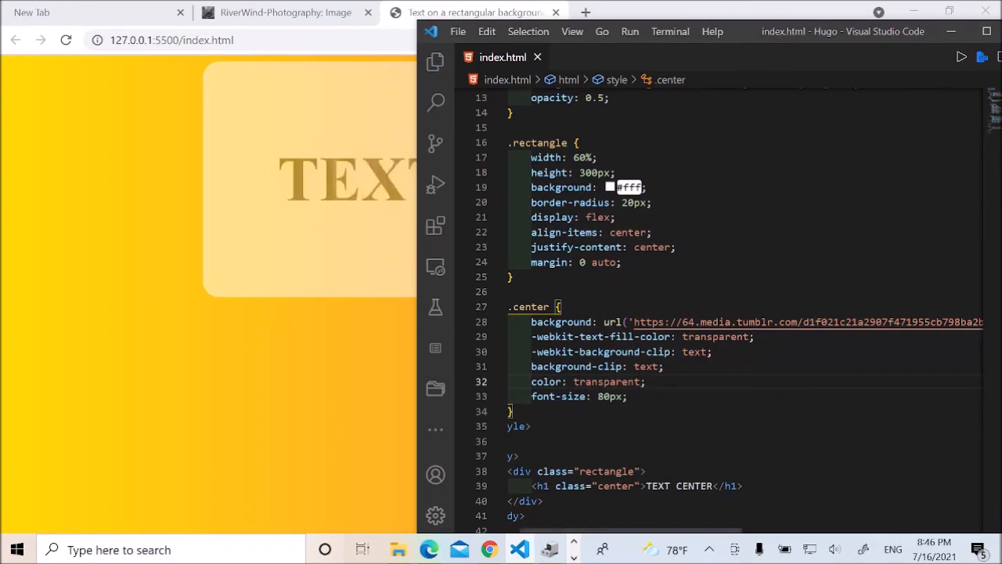
text(font-weight: b;)
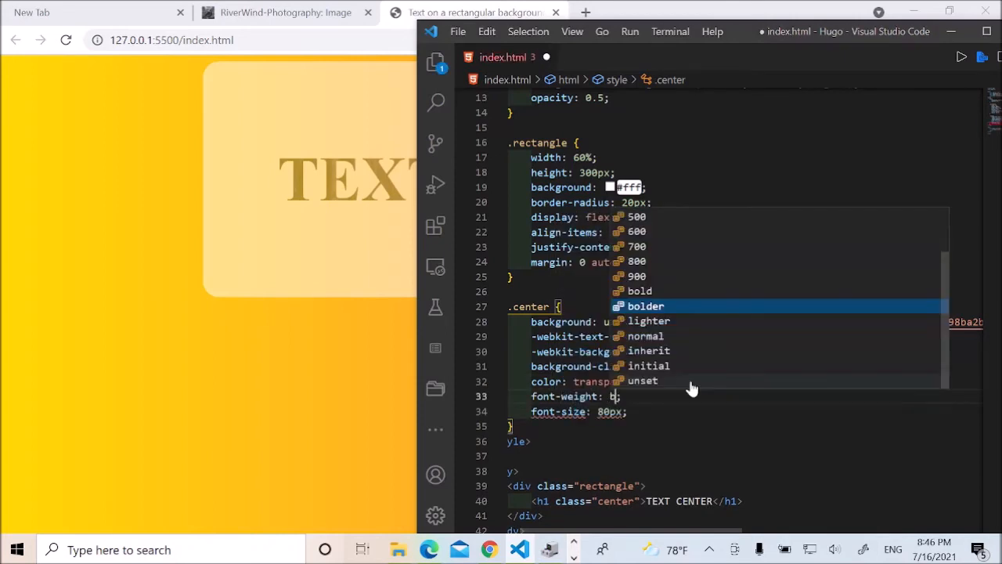
click(645, 306)
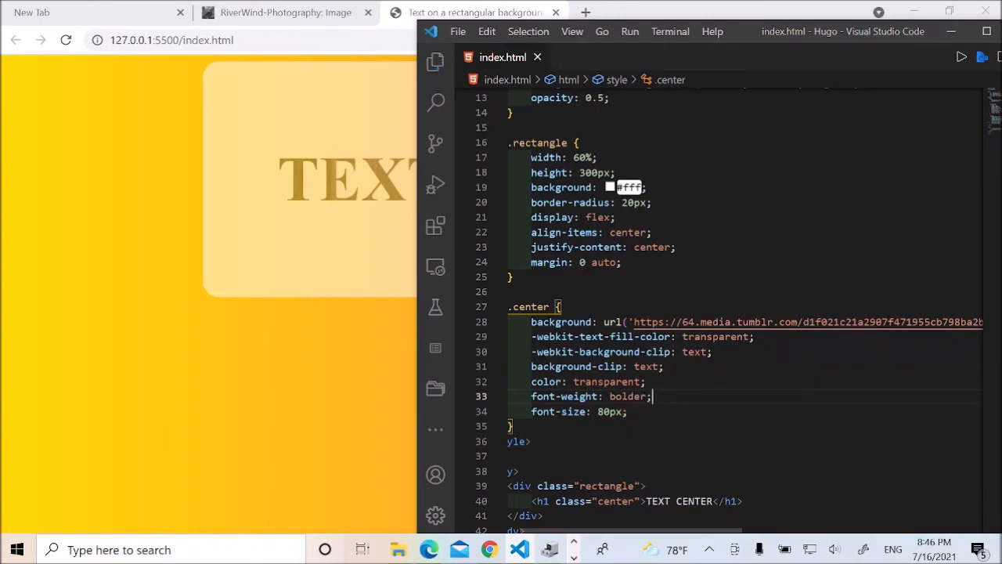
click(476, 12)
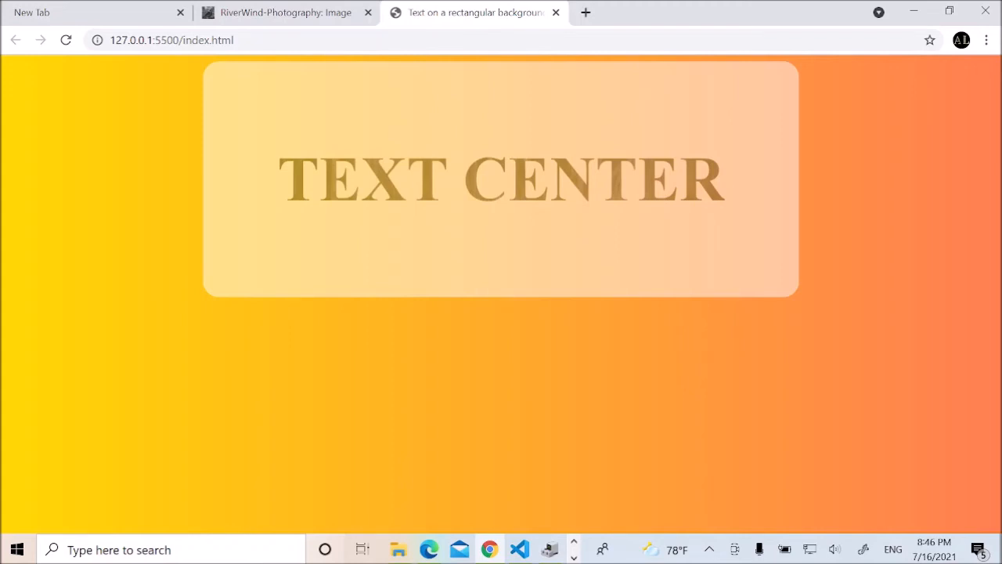
mouse_move(460, 237)
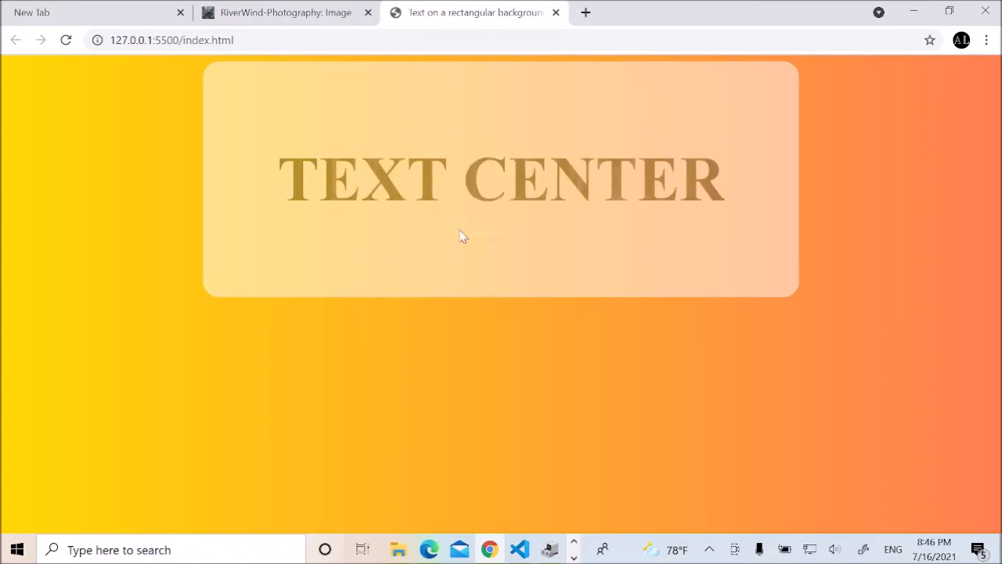
mouse_move(519, 549)
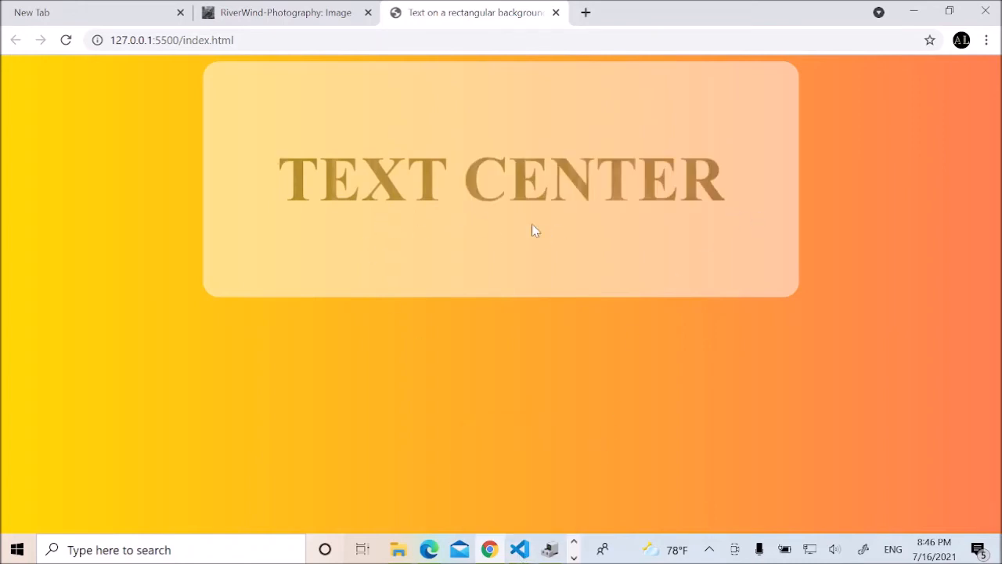
click(519, 549)
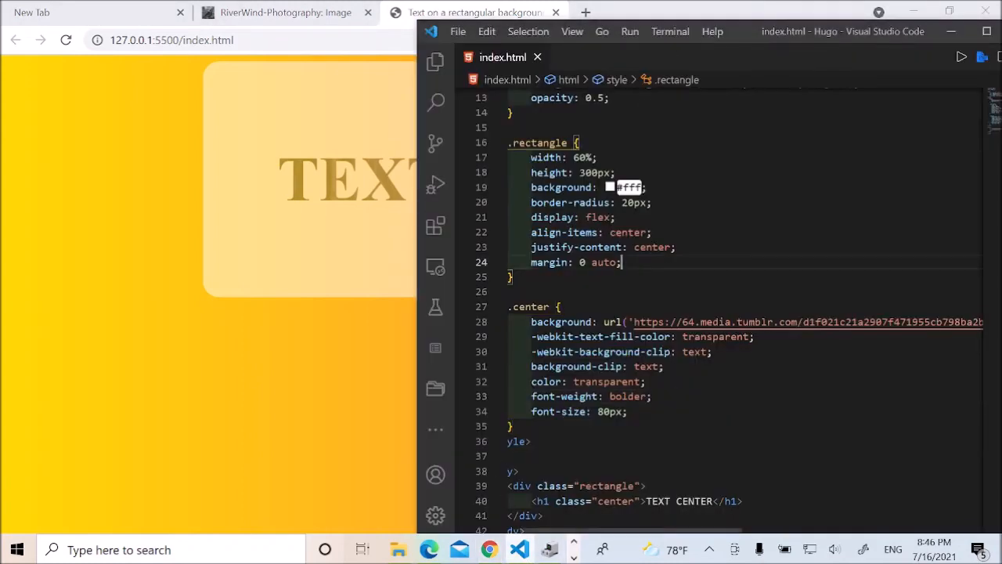
text(fonts)
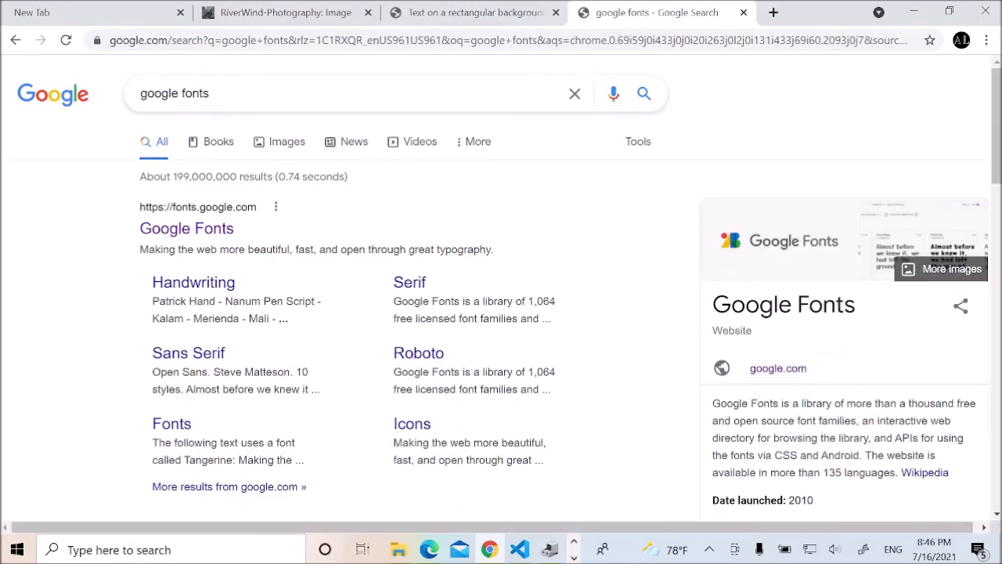
click(186, 228)
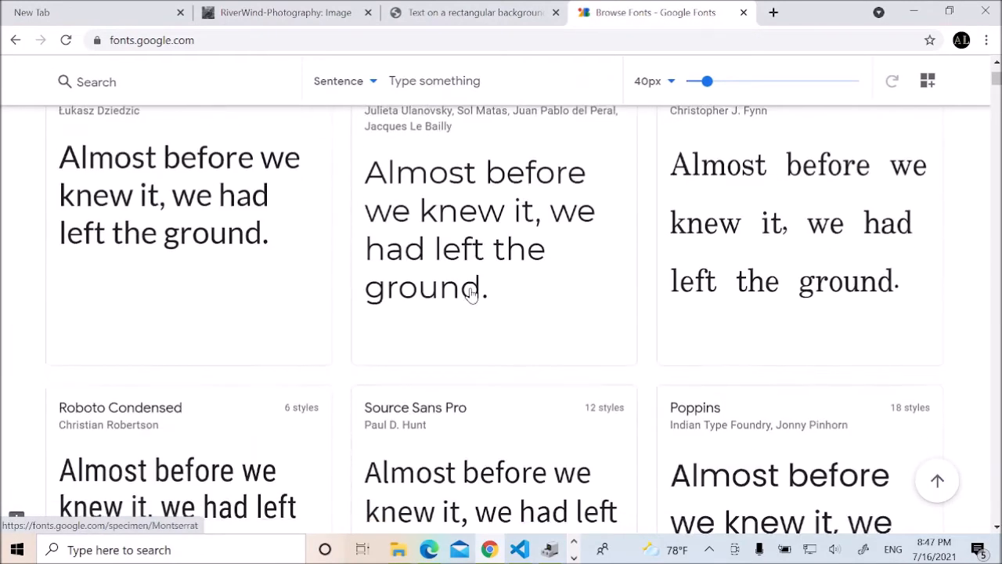
scroll(down, 3)
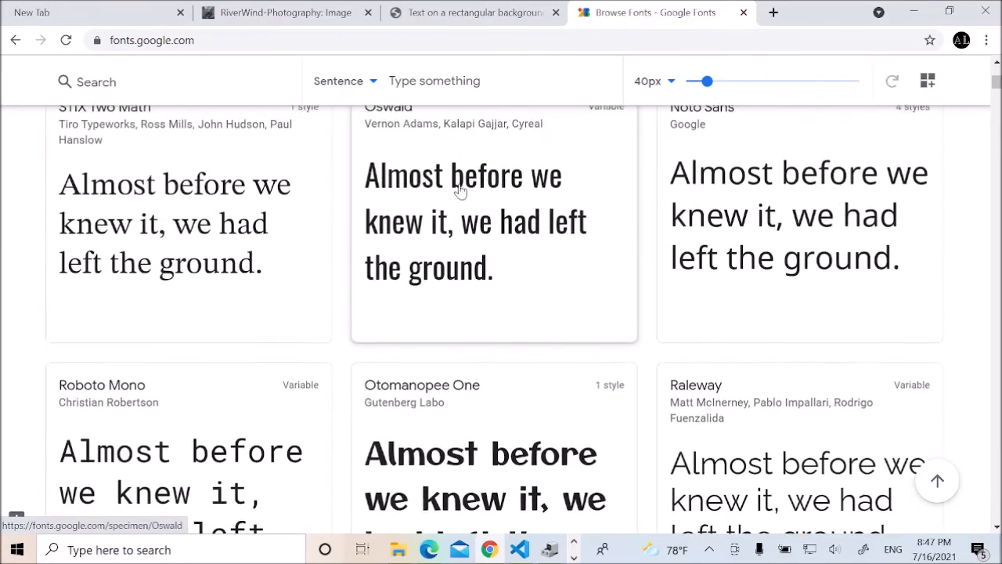
click(421, 384)
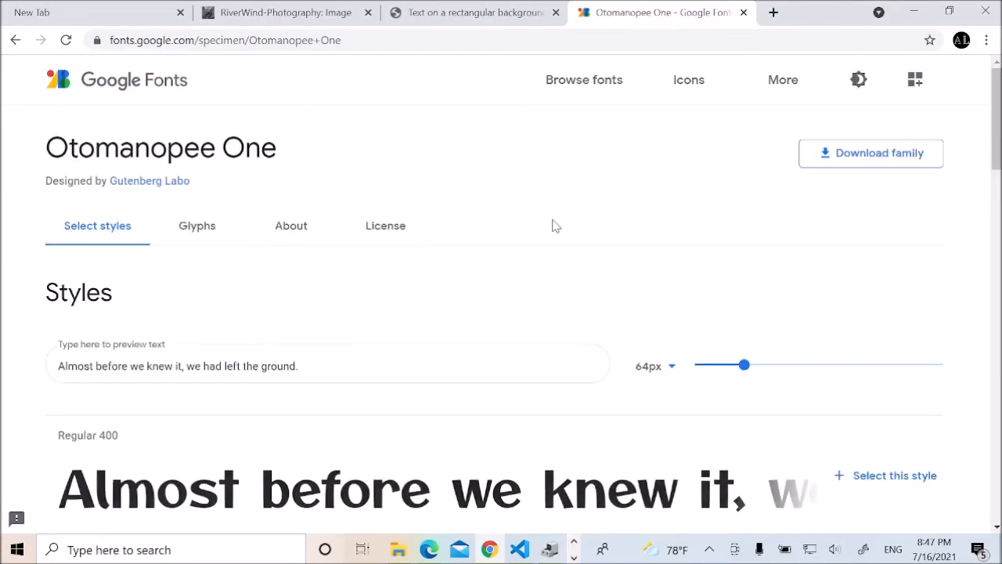
click(885, 475)
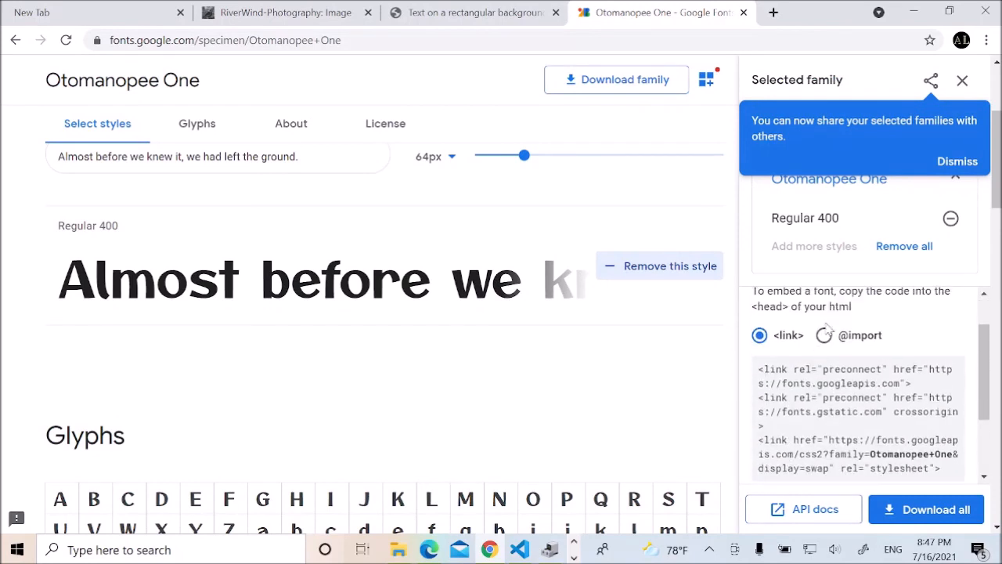
click(824, 335)
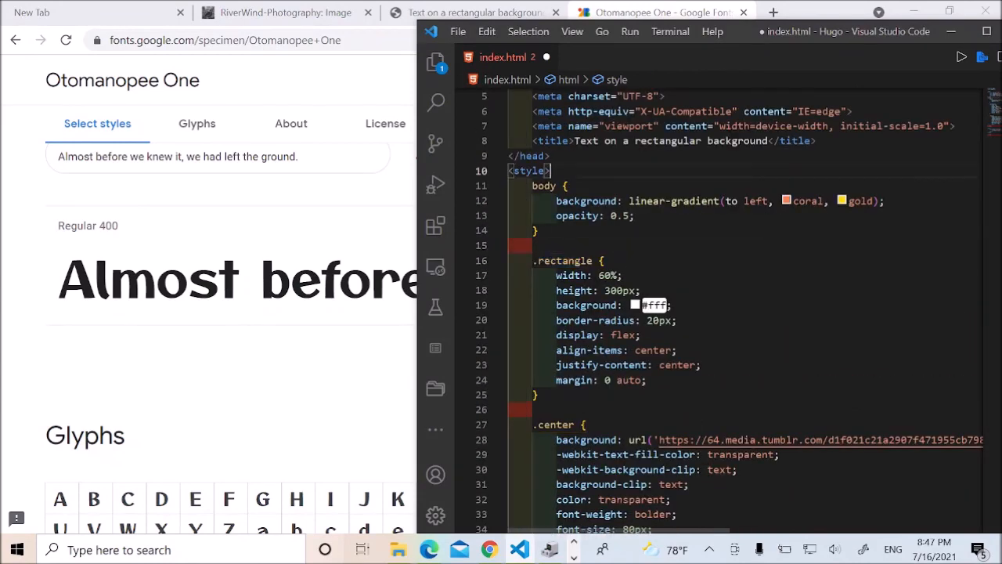
text(@import url('https://fonts.googleapis.com/css2?family=Otomanopee+One&display=swap');)
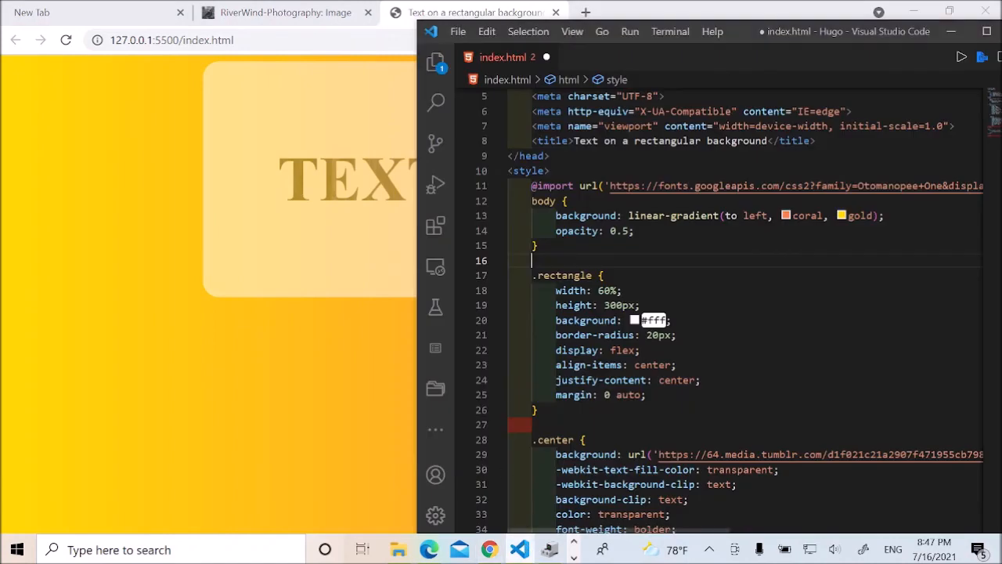
scroll(down, 3)
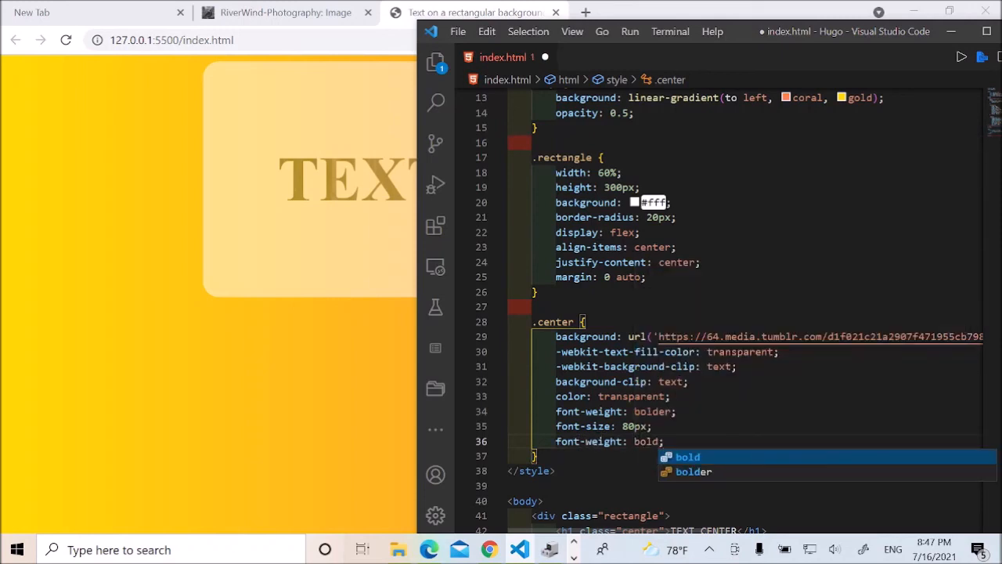
text(font-family: 'Otomanopee One', sans-serif;)
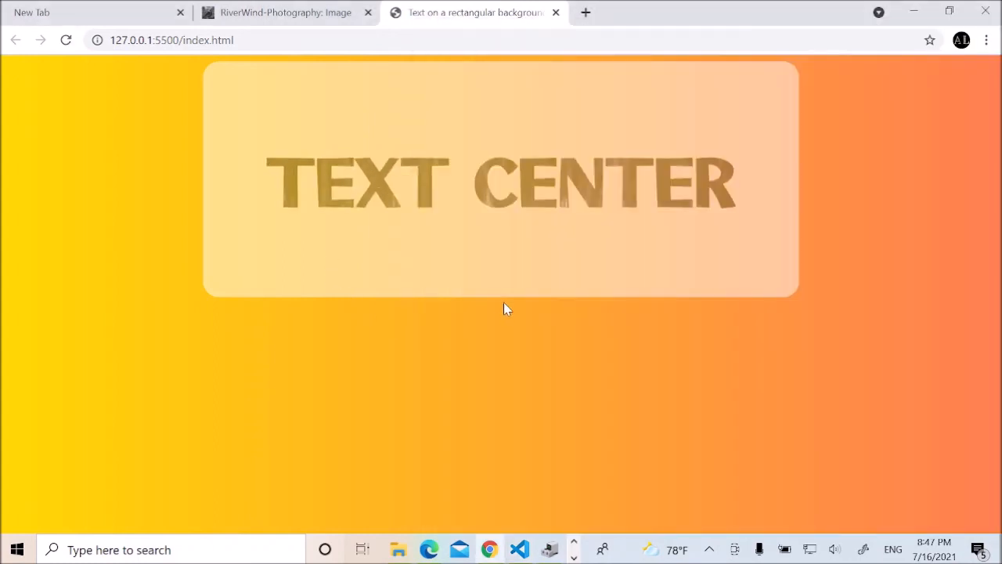
mouse_move(515, 231)
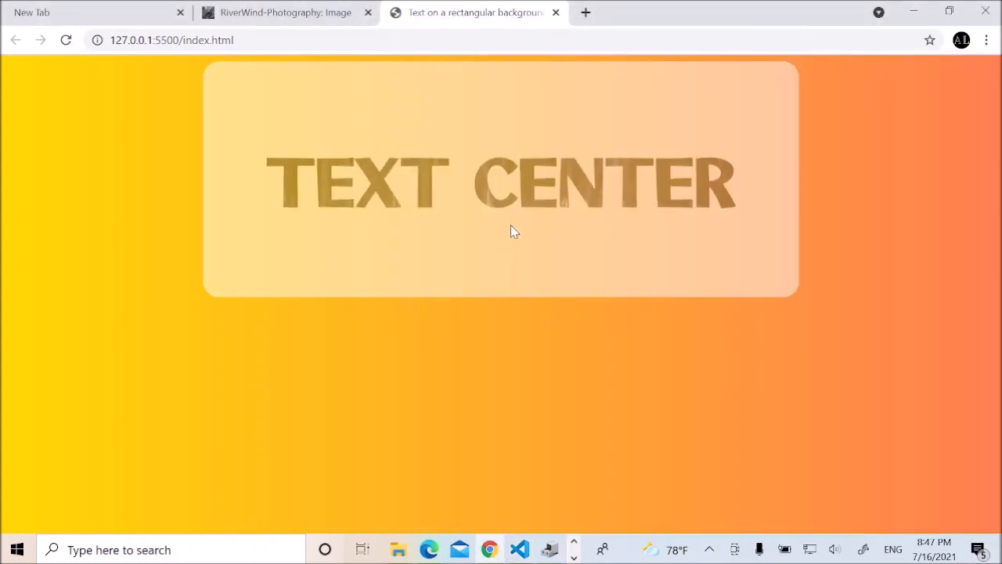